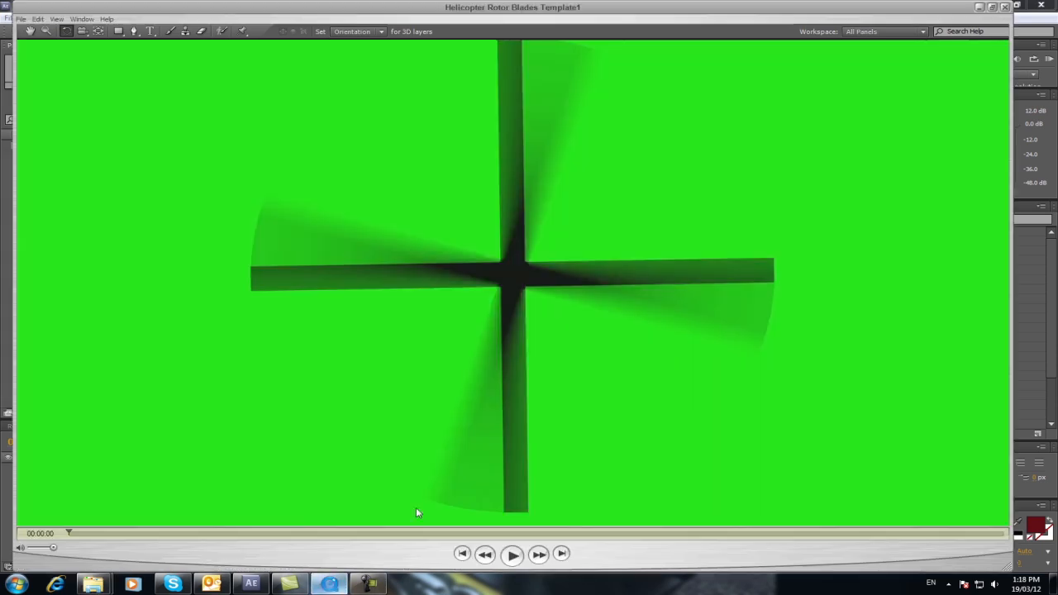
Close the rotor preview window and return to the project with empty Comp 2.
left_click(511, 554)
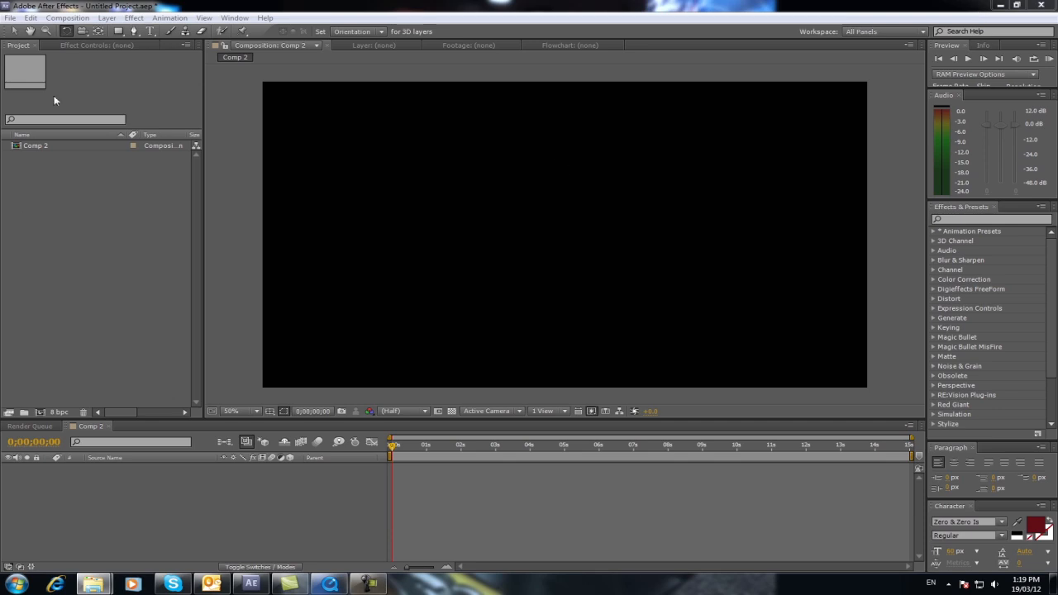
Create Comp 3 as a new 1920×1080, 29.97 fps composition with the HDTV 1080 preset.
left_click(66, 16)
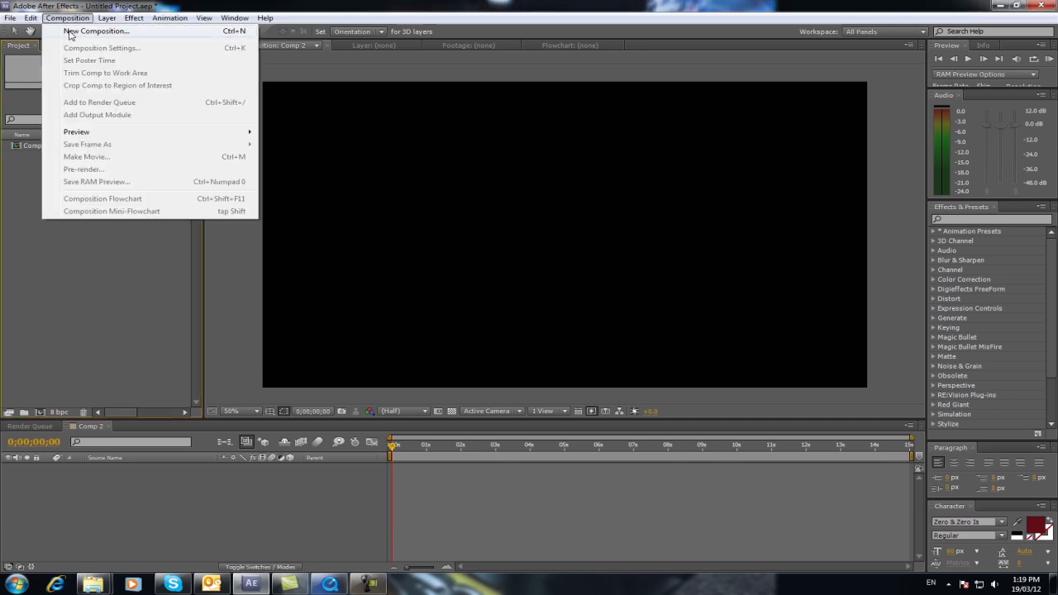
left_click(96, 30)
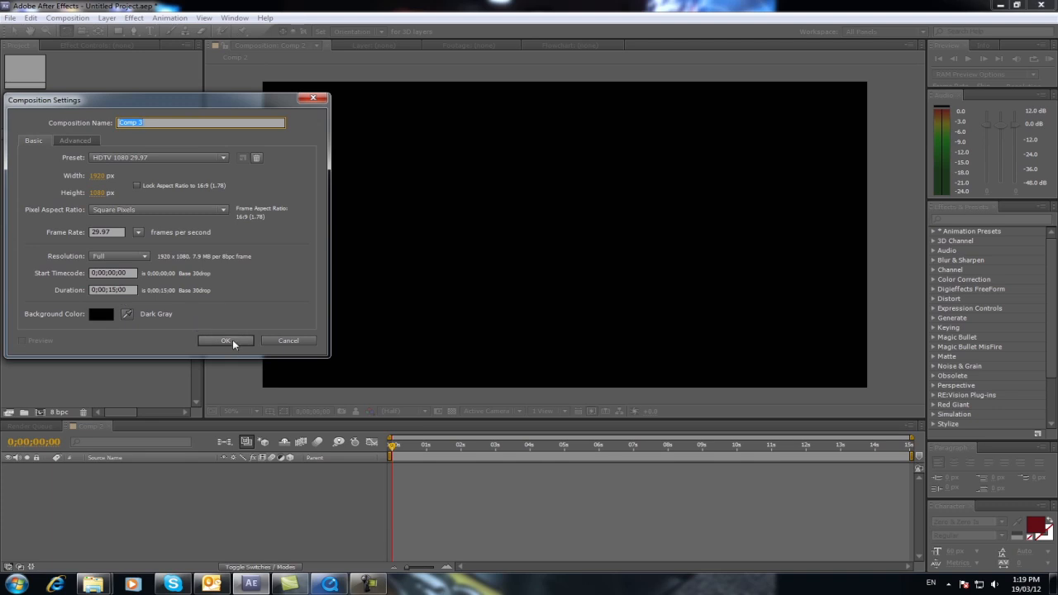
left_click(225, 340)
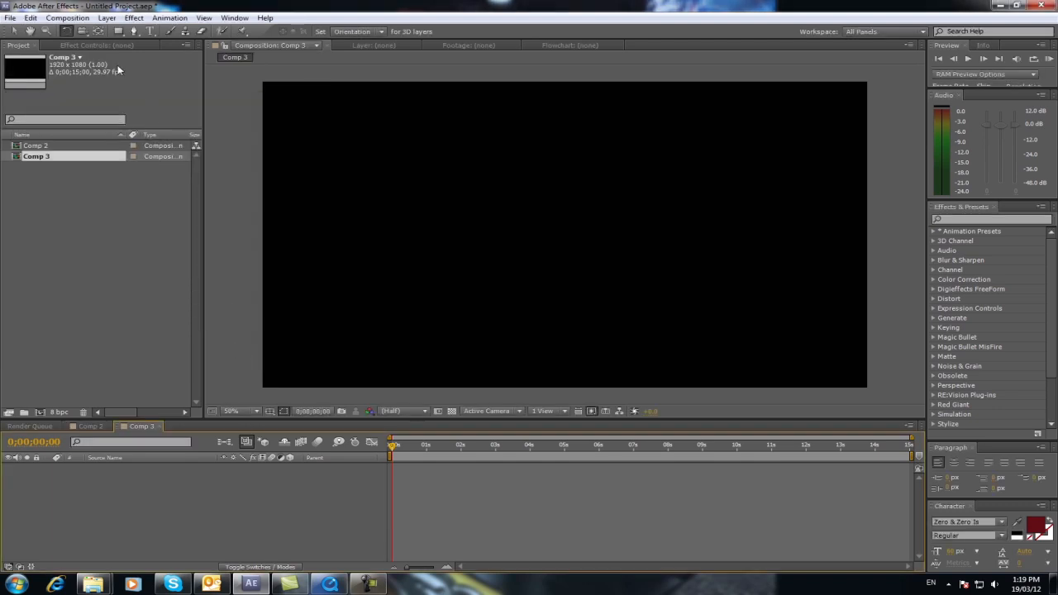
Add a full-frame green solid layer named background to Comp 3.
left_click(106, 17)
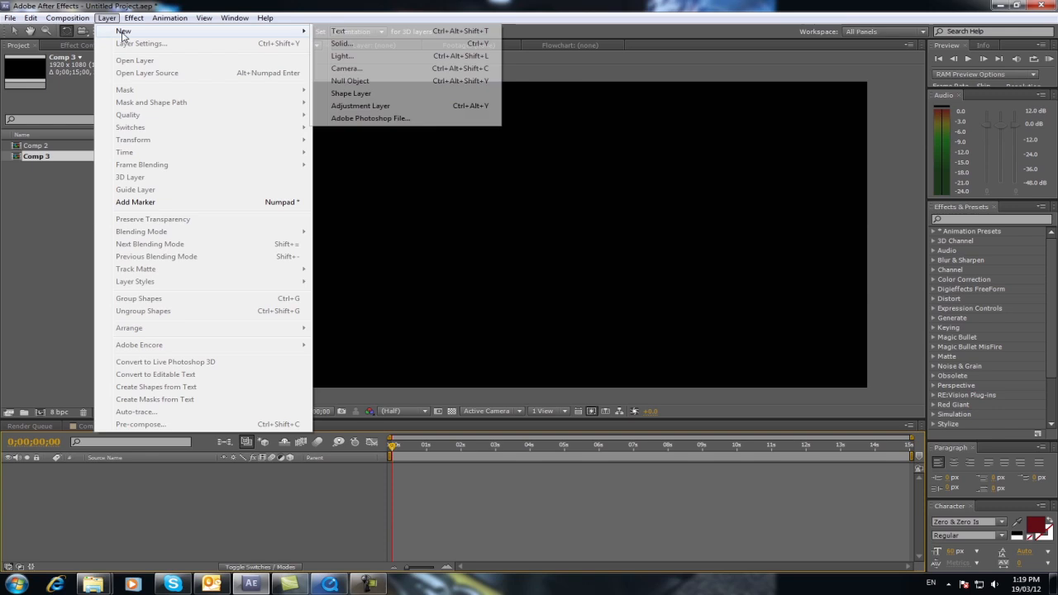
left_click(340, 43)
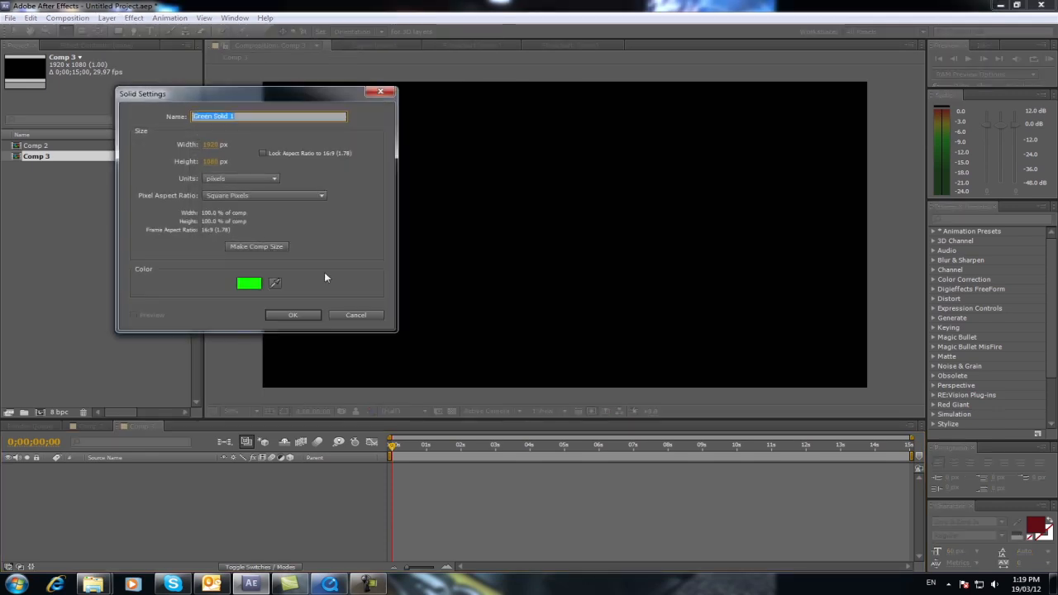
left_click(292, 314)
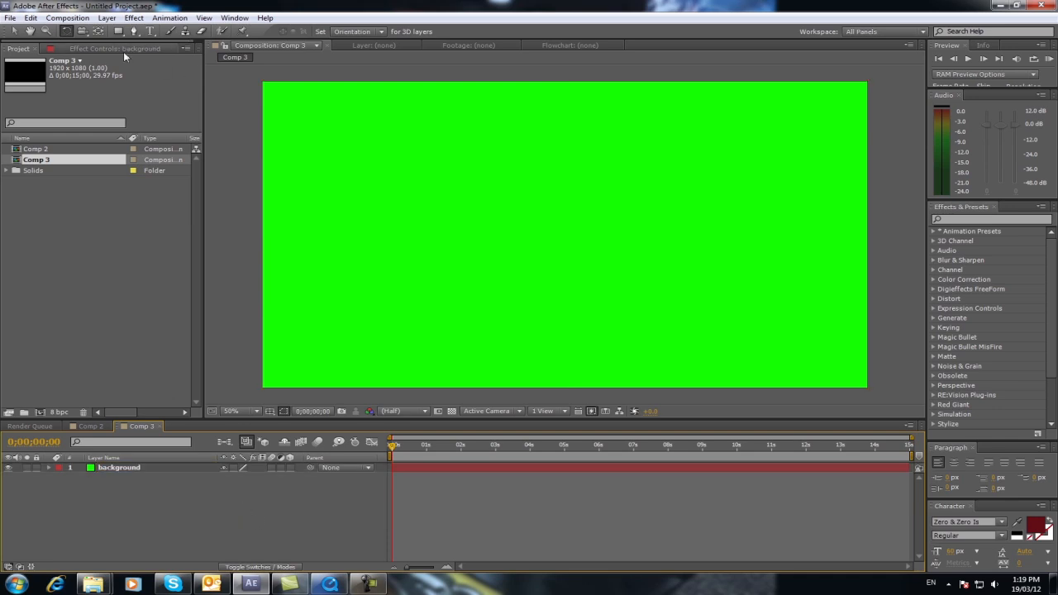
Add a thin black vertical solid bar down the centre and rename it prop1.
left_click(105, 16)
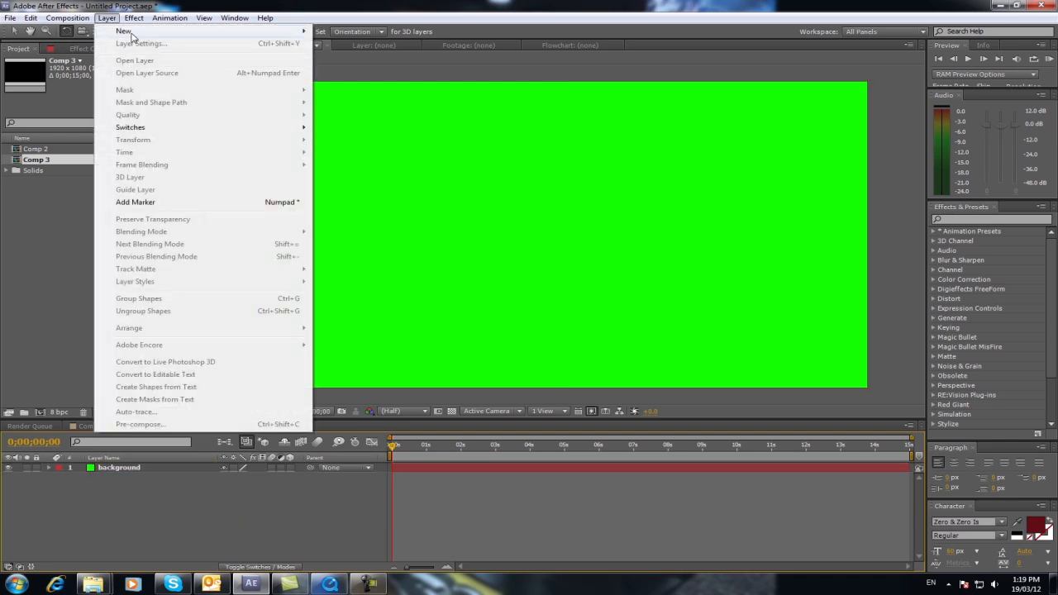
left_click(126, 89)
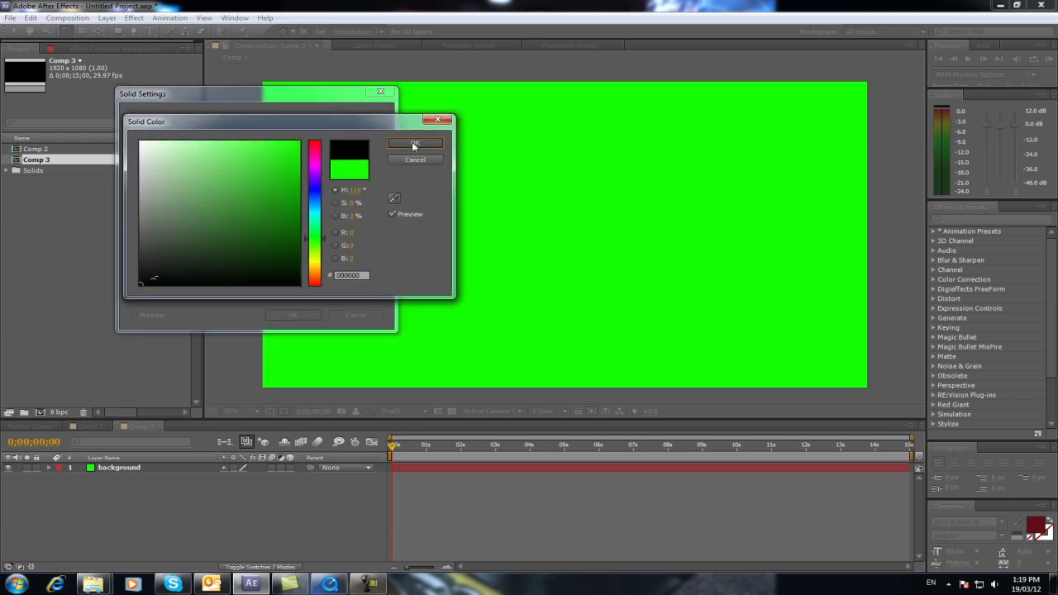
left_click(415, 143)
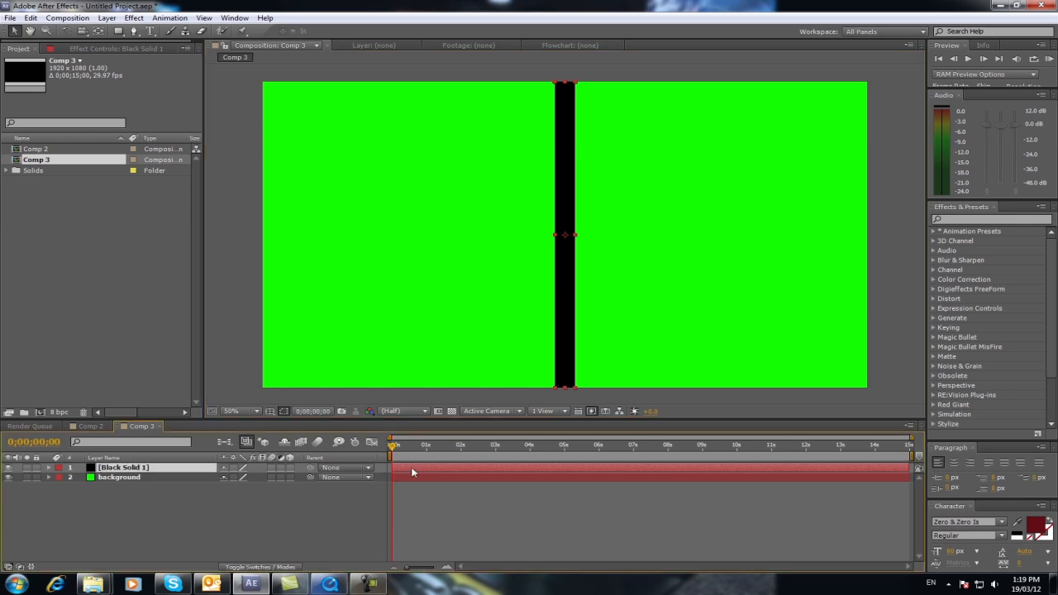
double_click(124, 466)
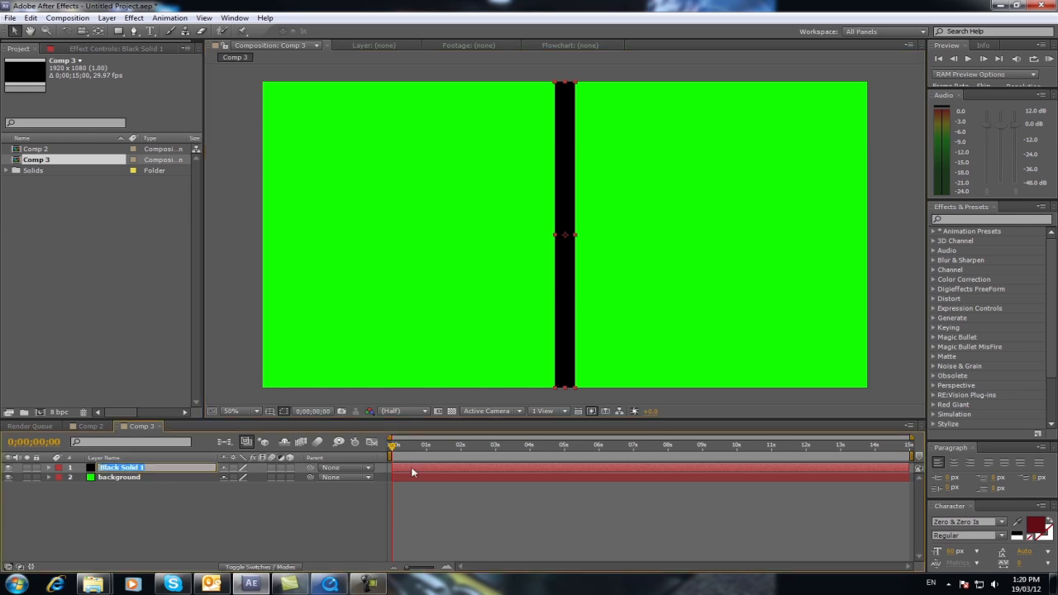
type("prop1")
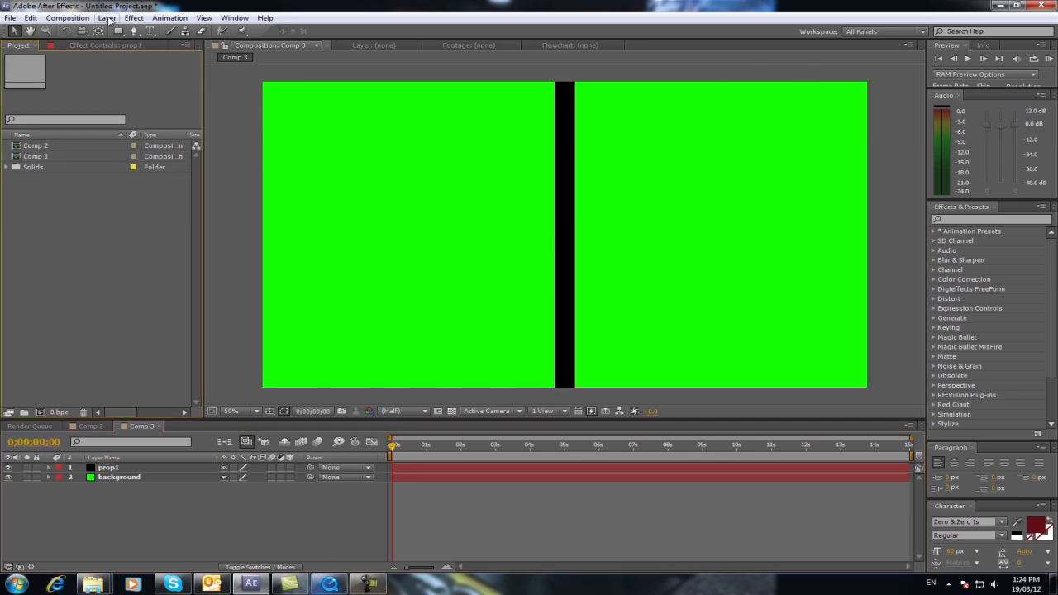
Add a horizontal black solid bar crossing prop1 and rename it prop2.
left_click(106, 17)
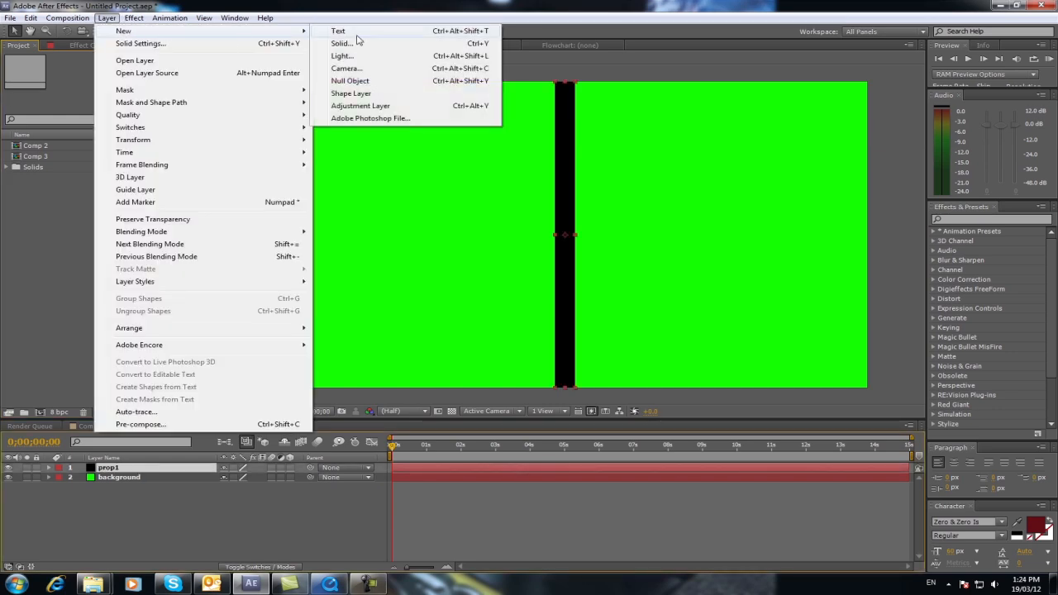
left_click(341, 43)
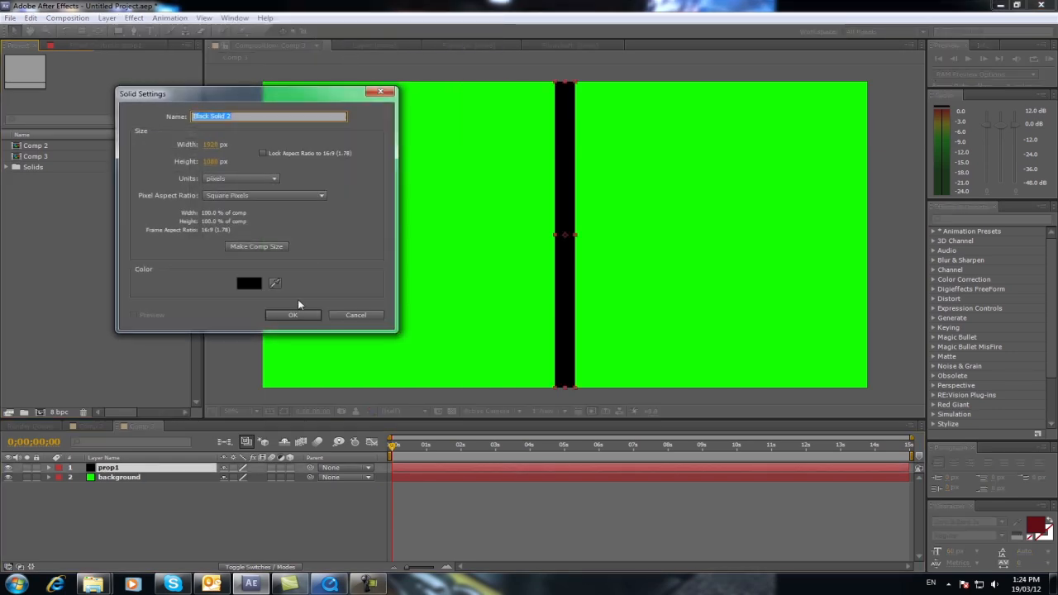
left_click(292, 314)
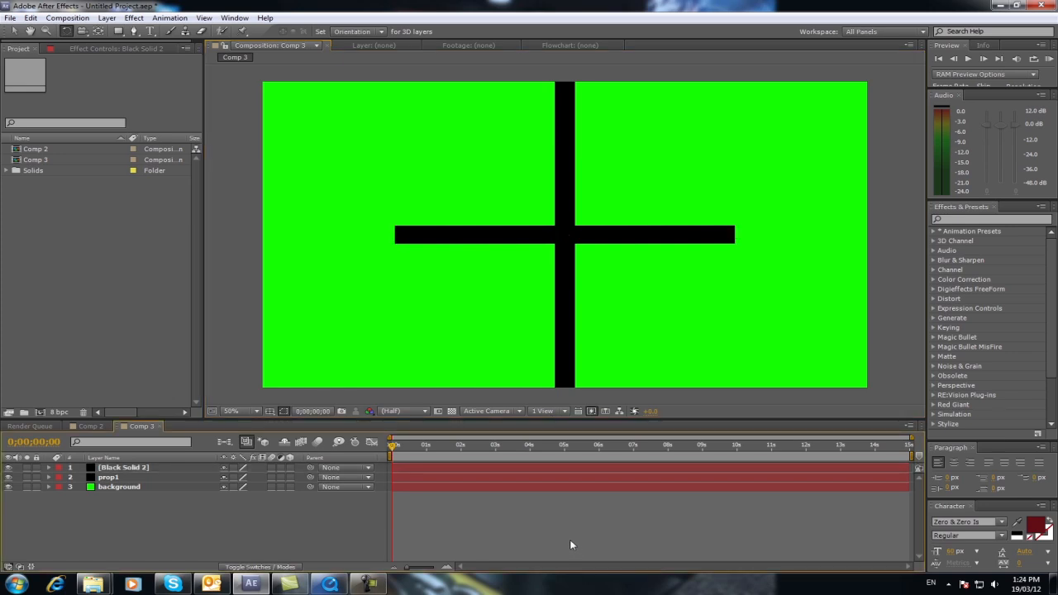
mouse_move(556, 517)
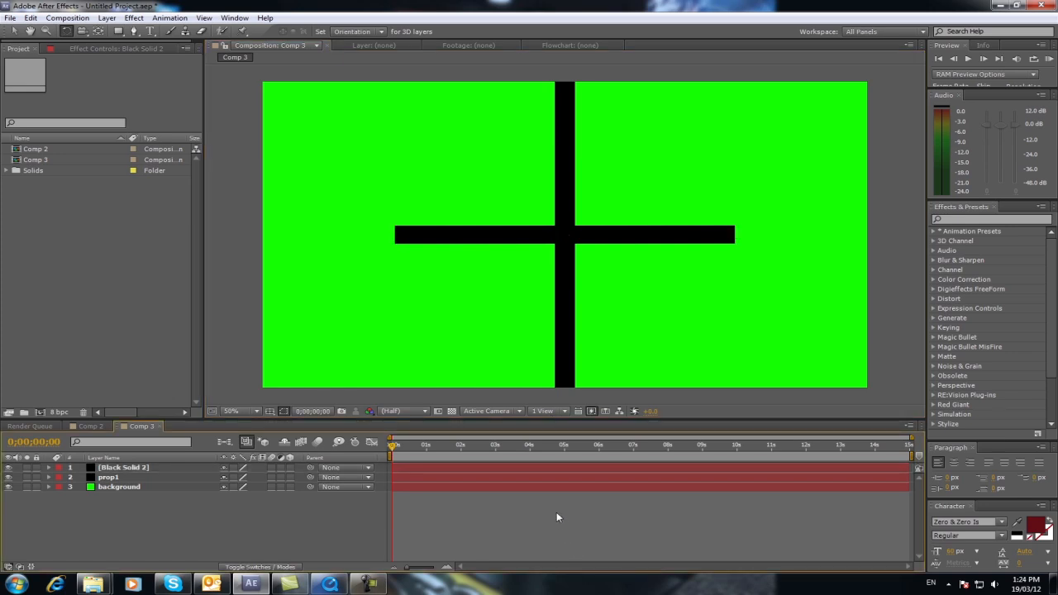
left_click(122, 466)
type("prop2")
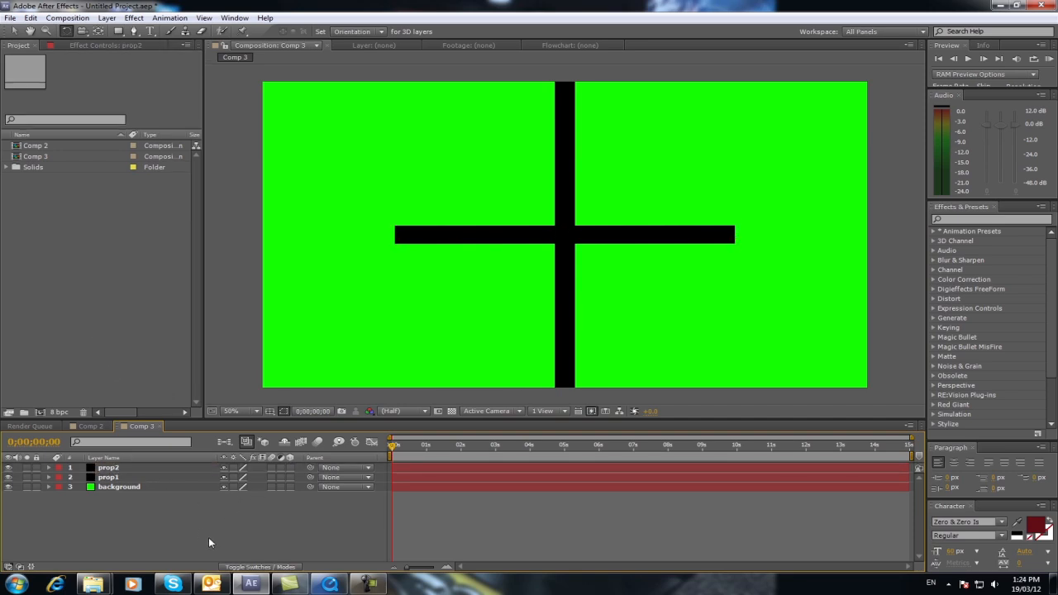
mouse_move(195, 257)
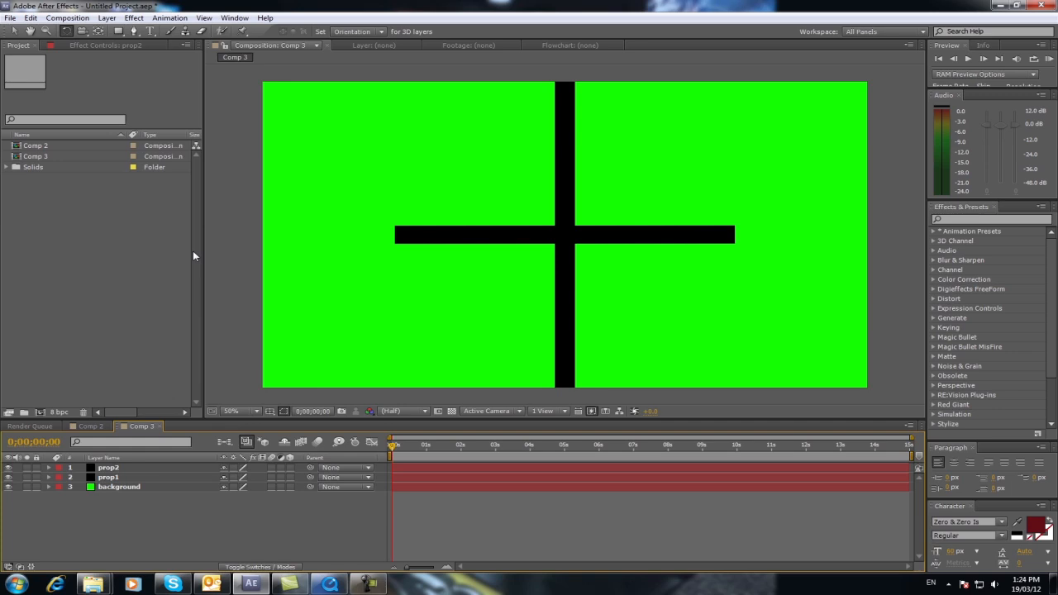
mouse_move(208, 265)
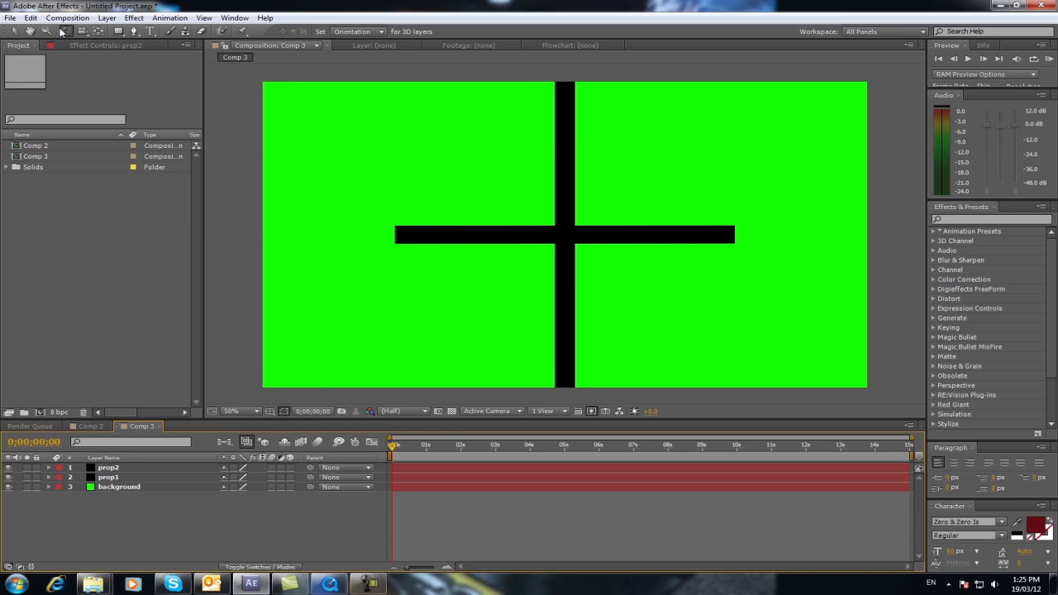
Queue Comp 3 in the Render Queue with QuickTime as the output format.
left_click(66, 17)
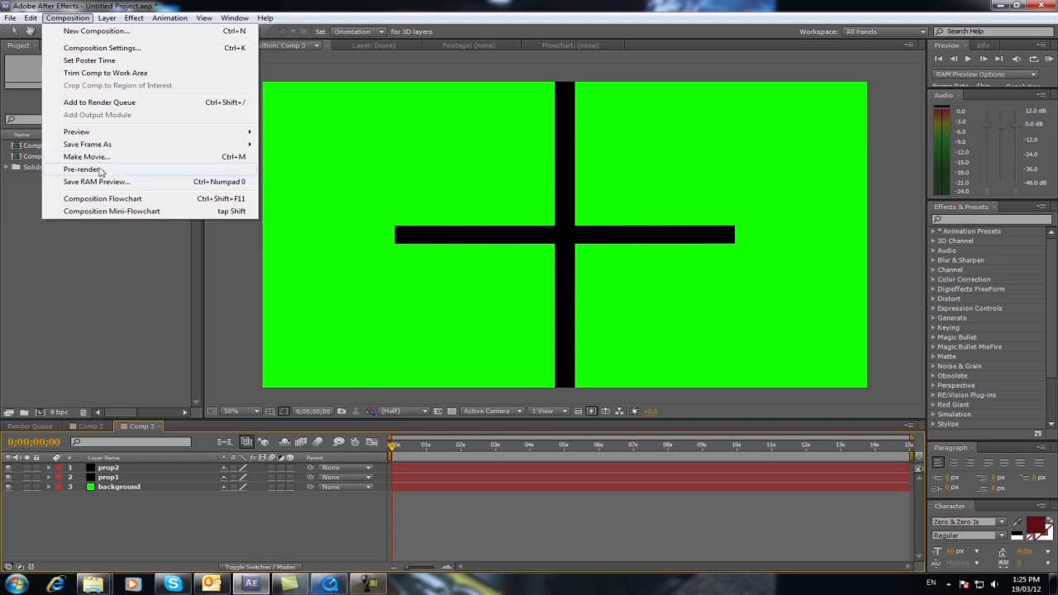
left_click(100, 102)
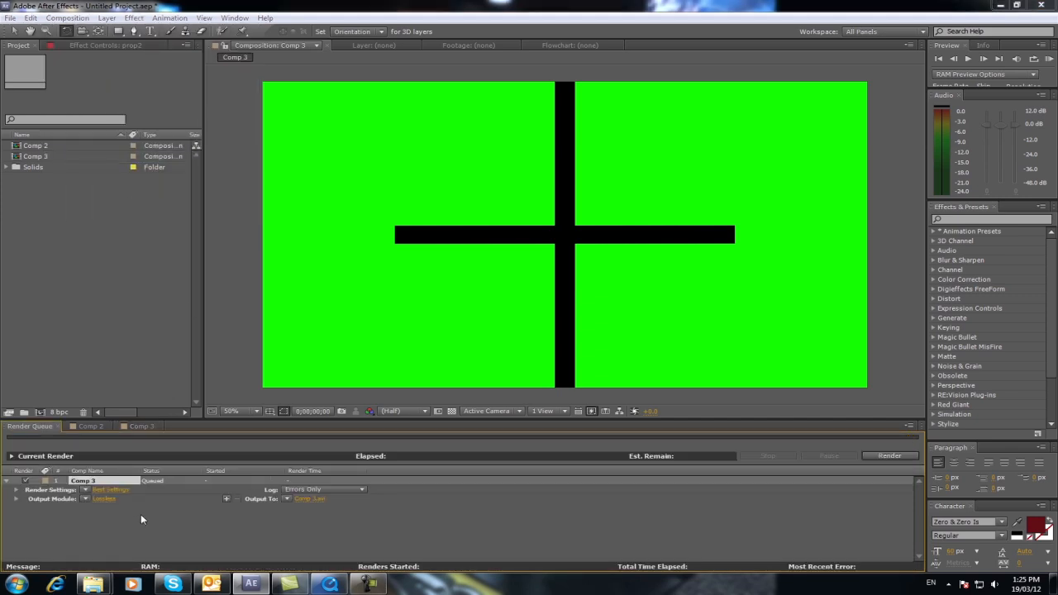
left_click(489, 160)
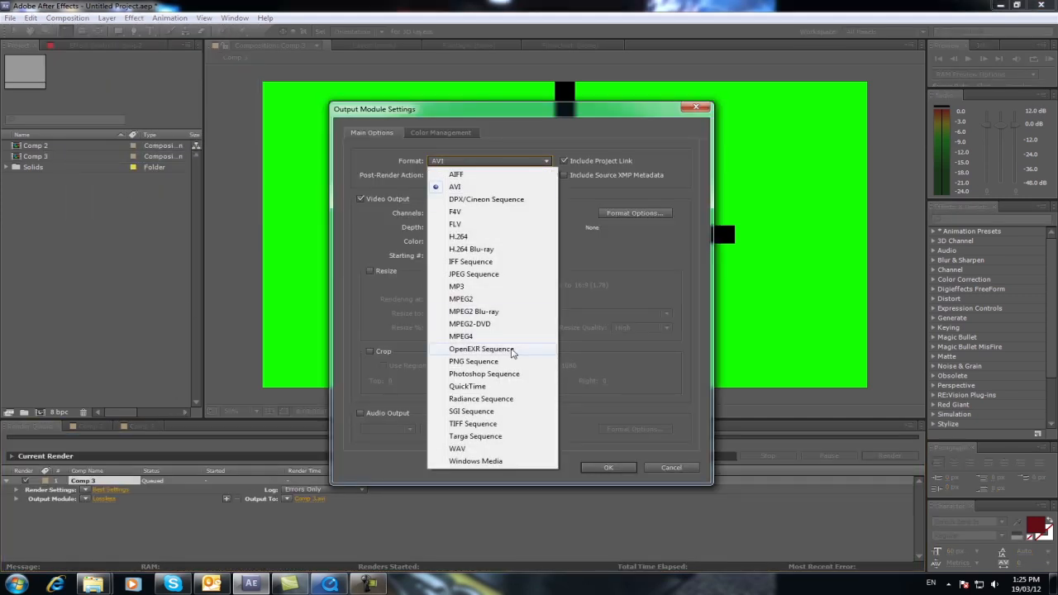
left_click(466, 386)
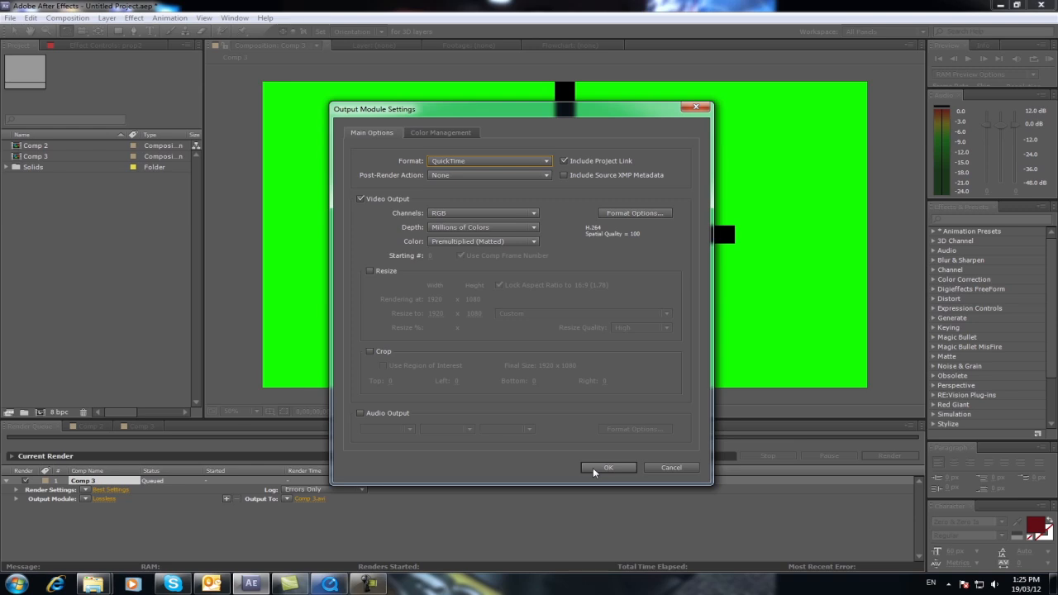
left_click(608, 466)
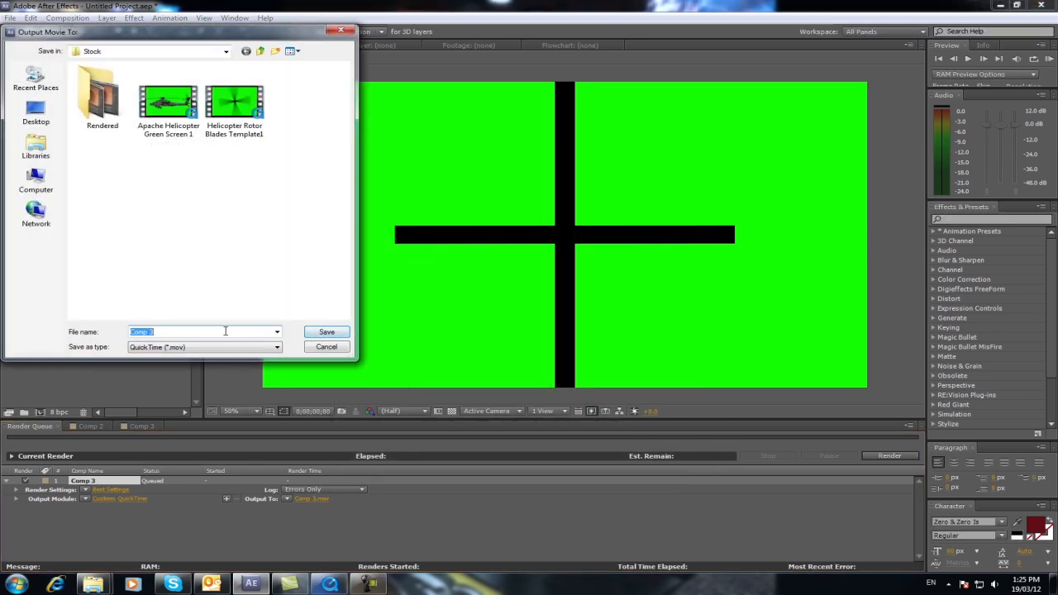
Name the output movie prop and save it in the Stock folder.
type("prop")
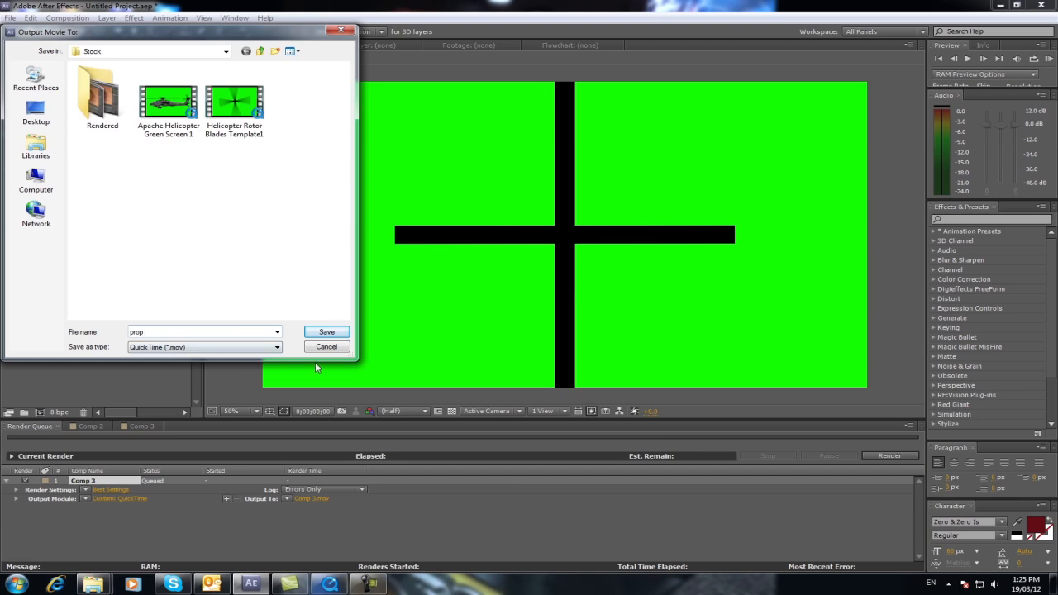
left_click(327, 330)
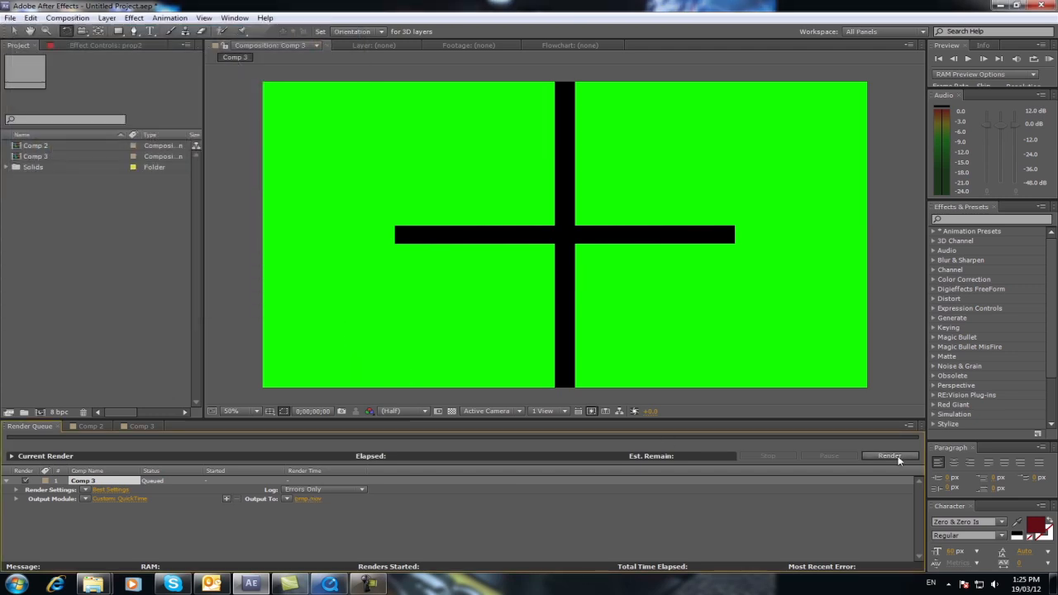
Render the queued prop movie.
left_click(889, 456)
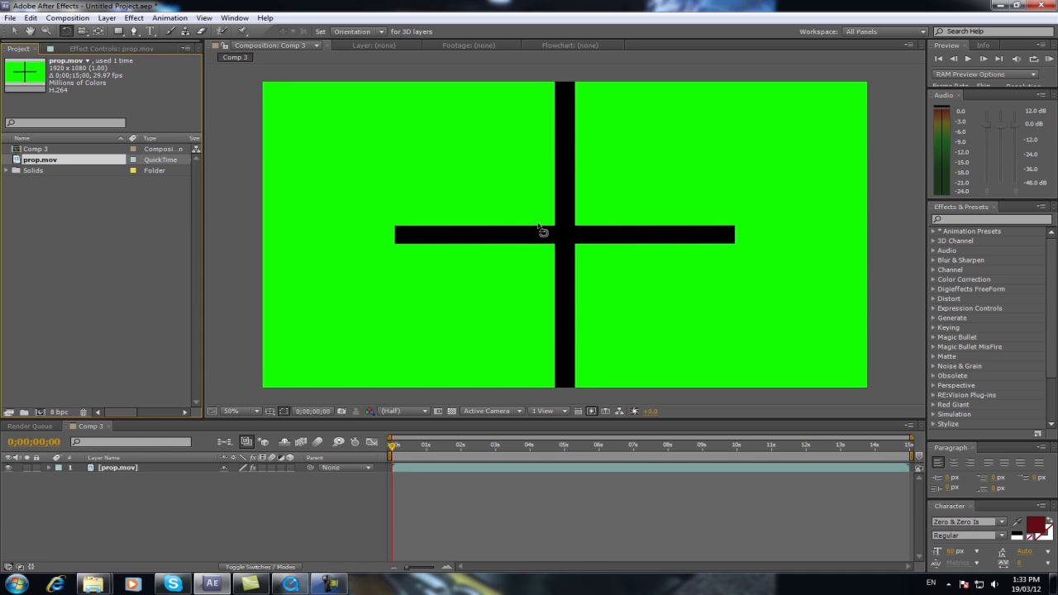
mouse_move(129, 388)
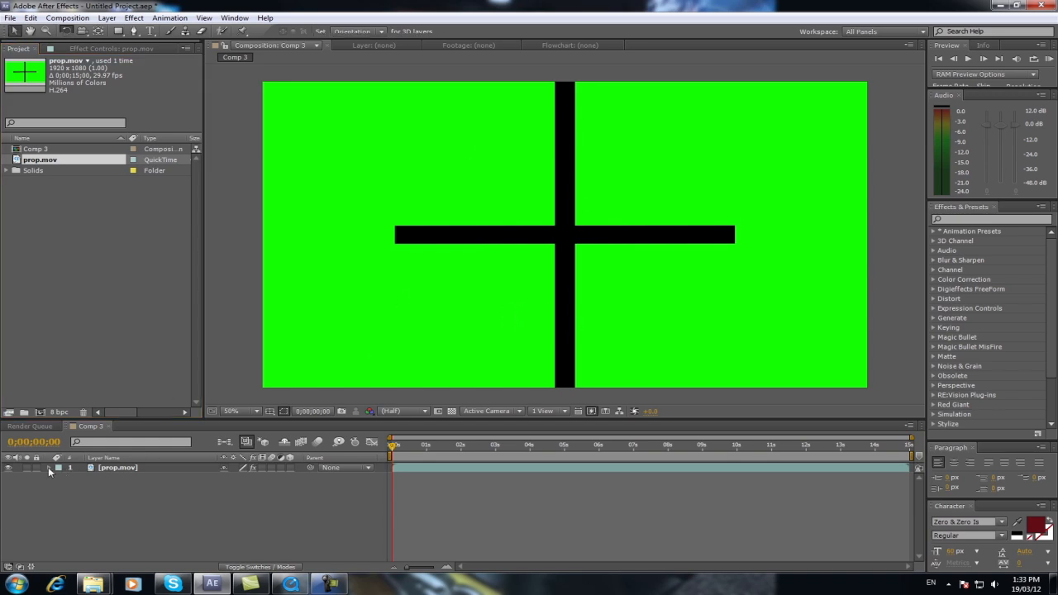
Reveal the prop.mov layer's properties, scrub the animation and start a RAM preview of the spinning blades.
left_click(70, 466)
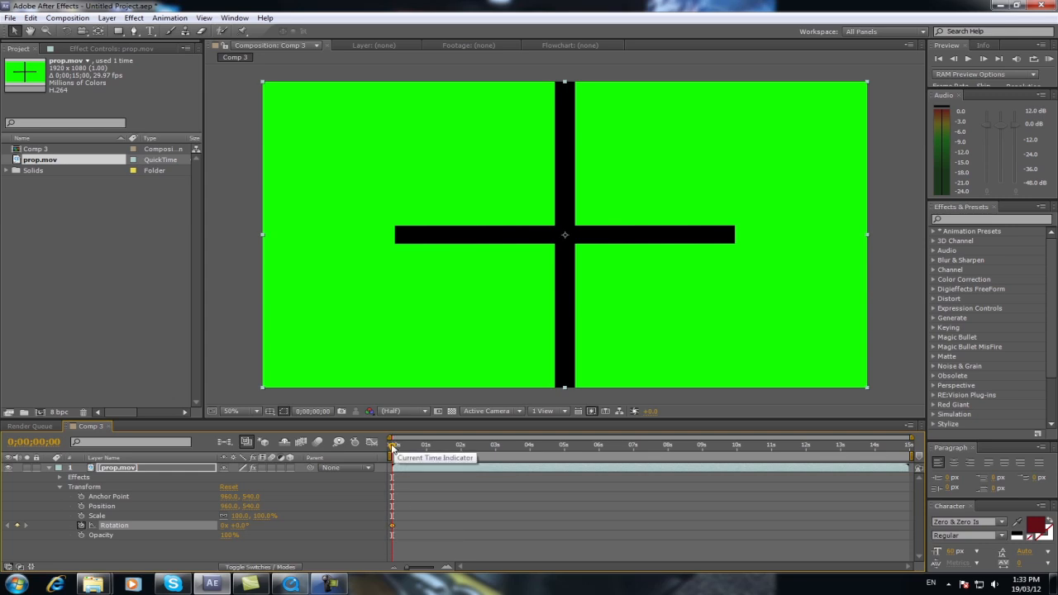
left_click_drag(393, 444, 909, 445)
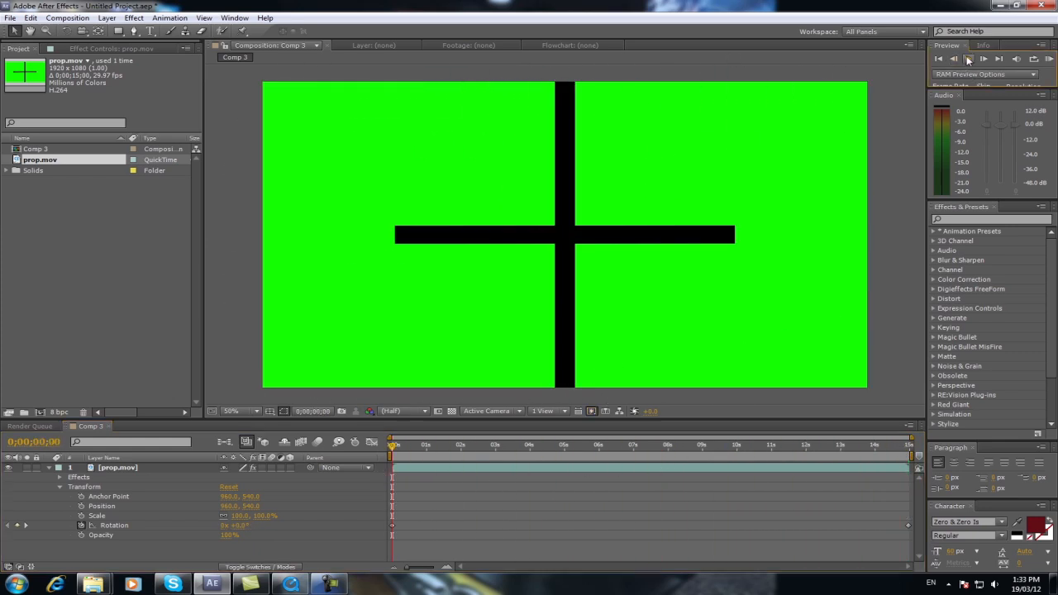
left_click(968, 60)
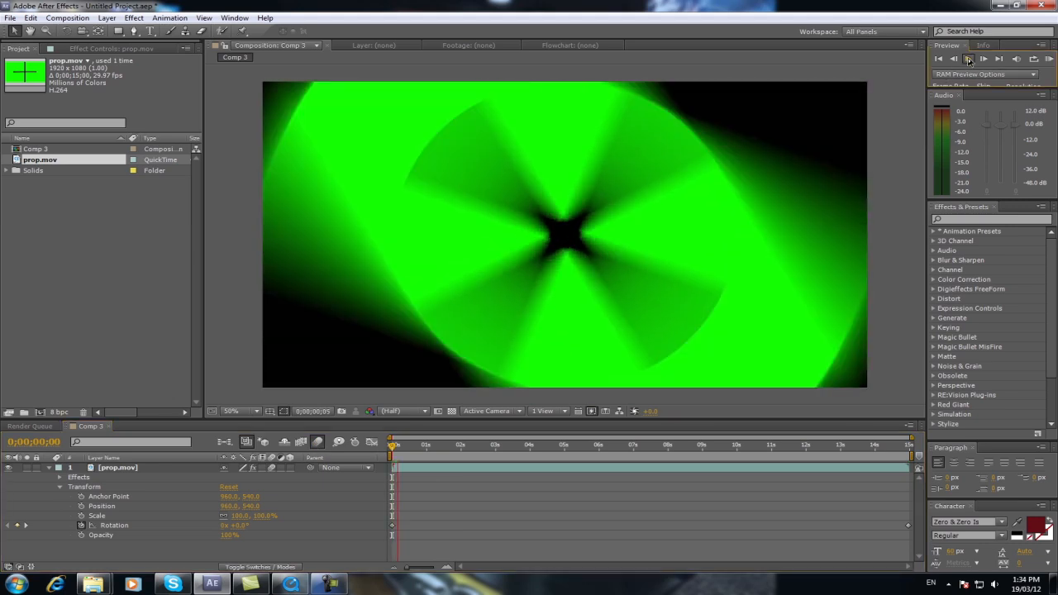
Stop the RAM preview so the static cross frame shows again.
left_click(968, 60)
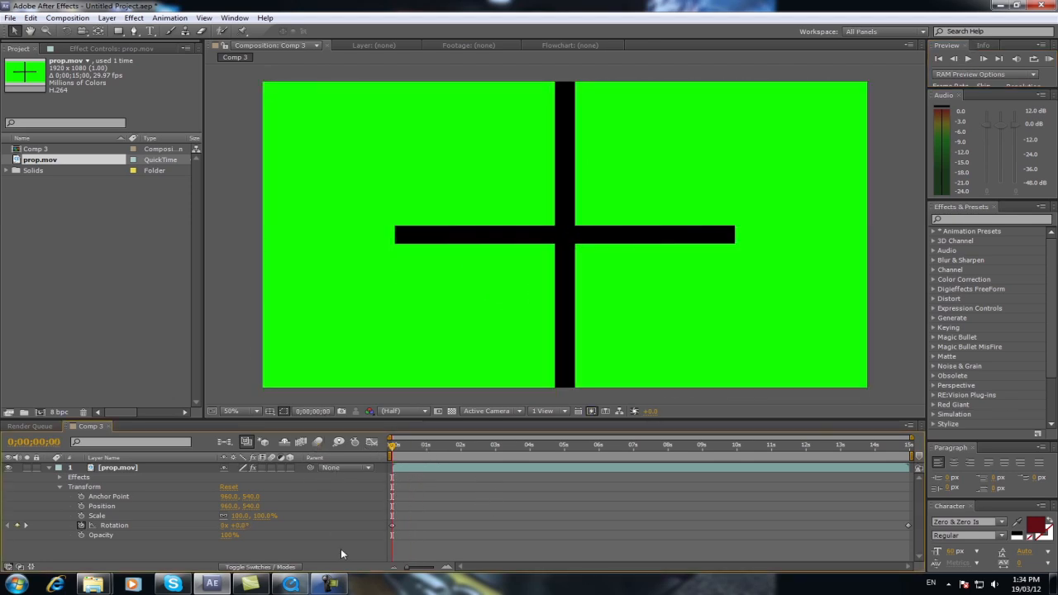
mouse_move(196, 185)
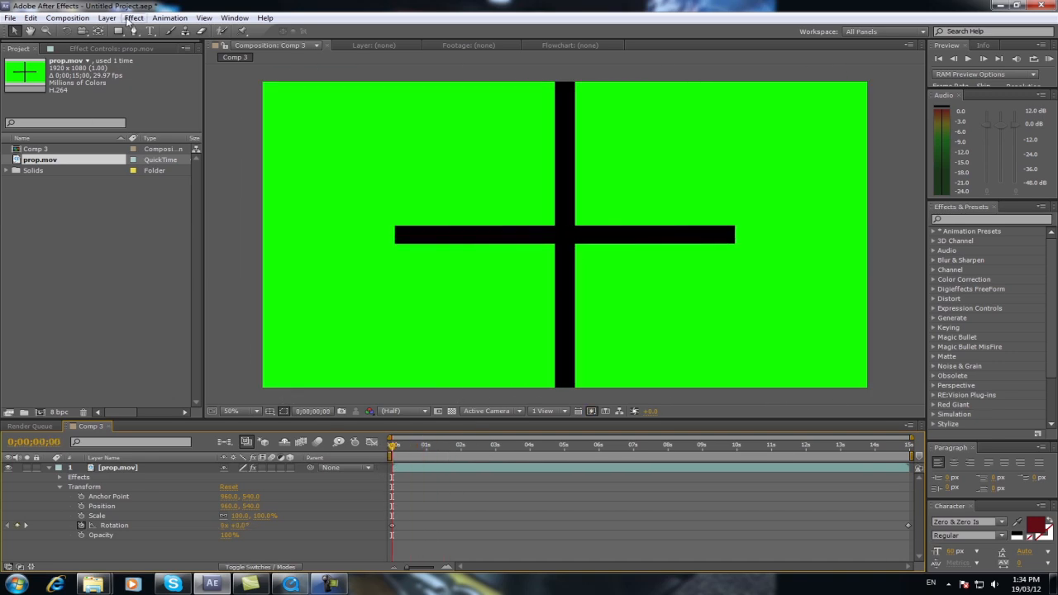
Apply Keylight (1.2) to prop.mov and sample the green background as the screen colour.
left_click(168, 17)
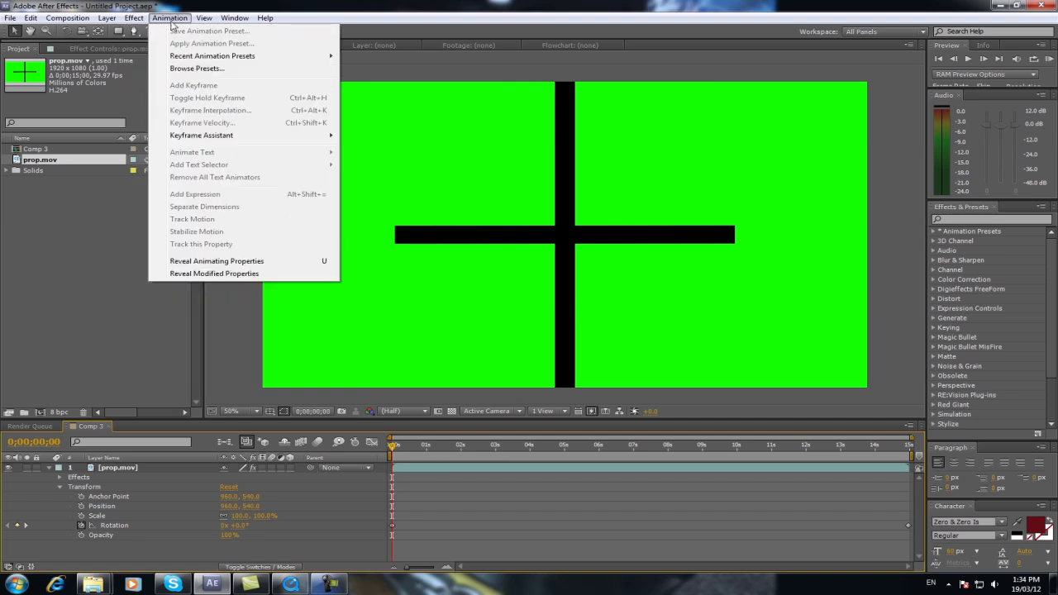
left_click(133, 17)
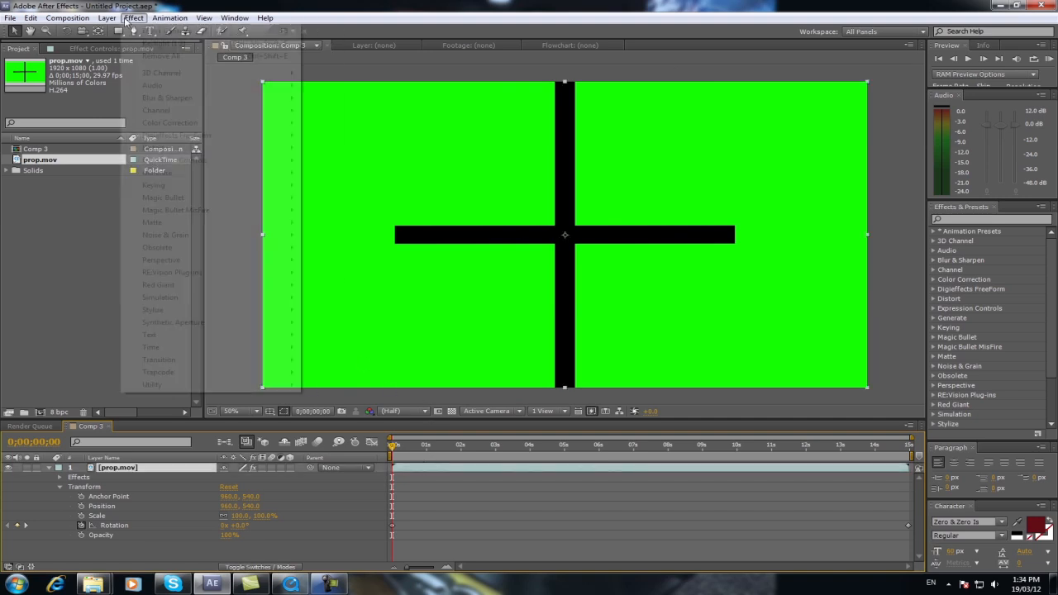
left_click(132, 17)
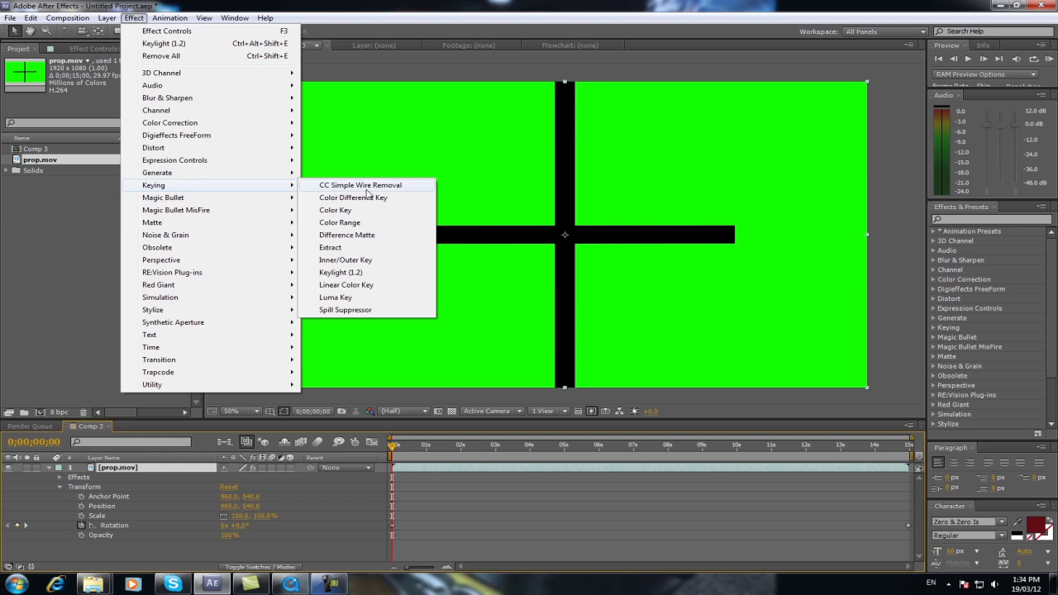
left_click(340, 271)
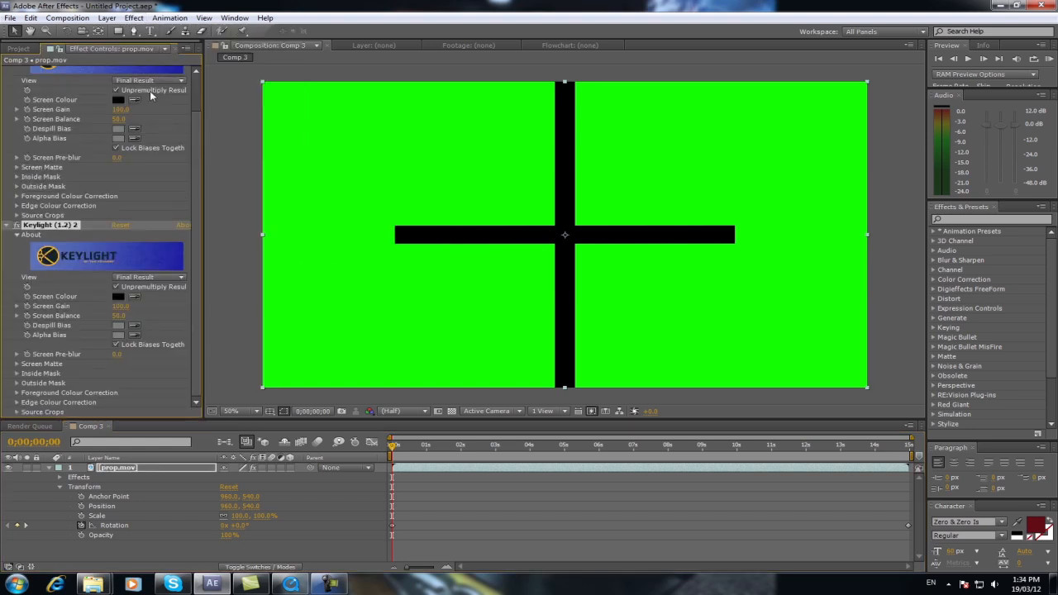
left_click(119, 99)
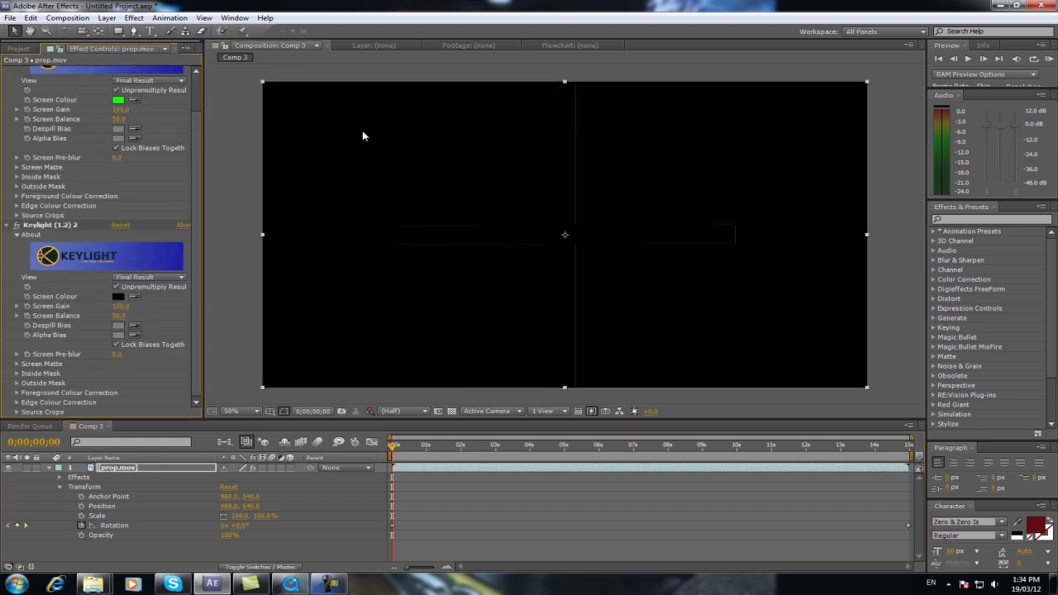
mouse_move(320, 377)
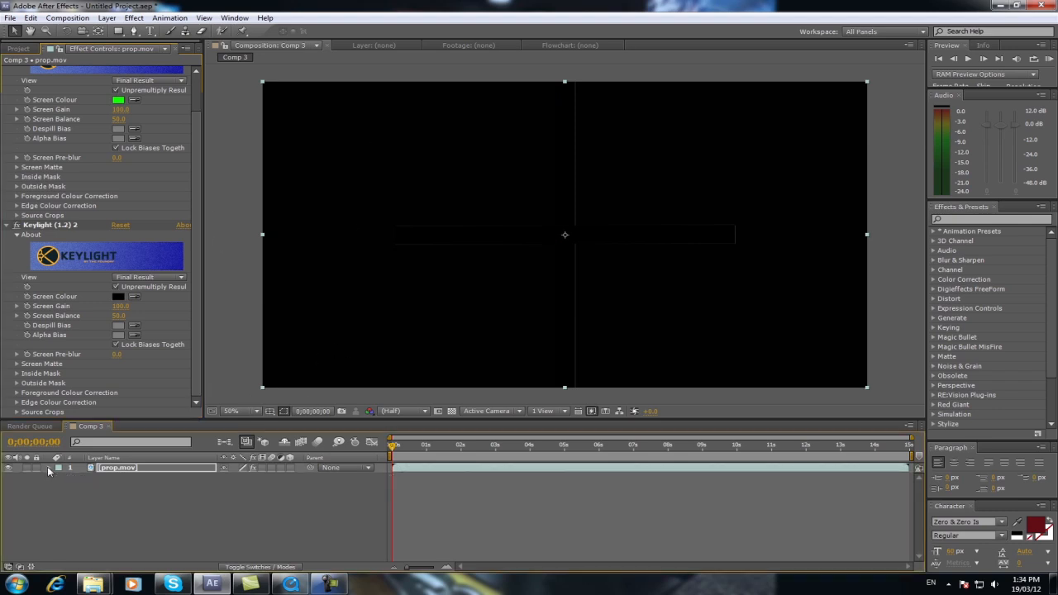
Create a new white solid layer and move it below prop.mov so the keyed blades show on white.
left_click(106, 17)
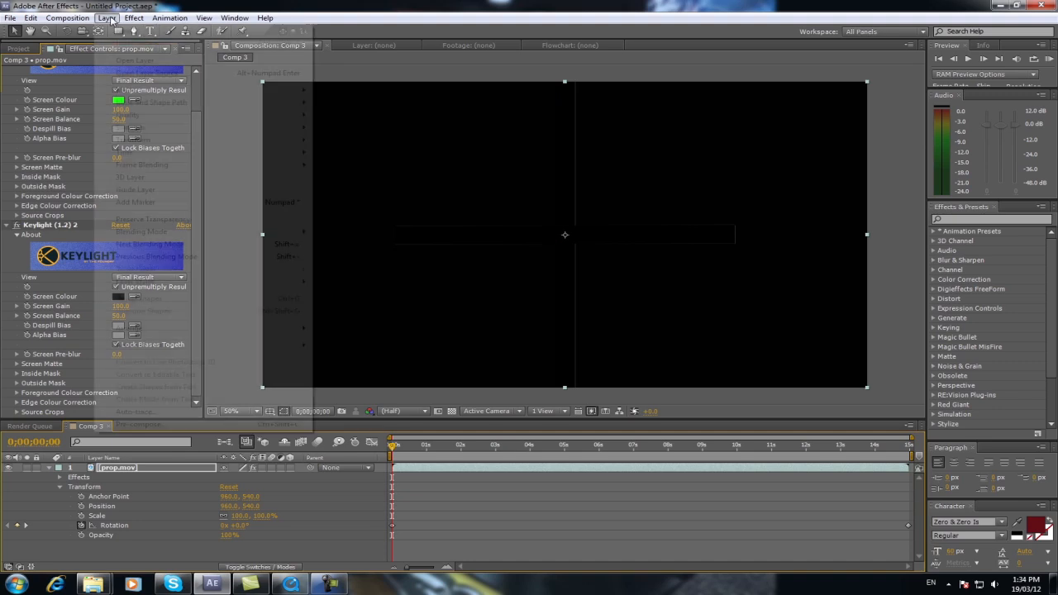
left_click(105, 17)
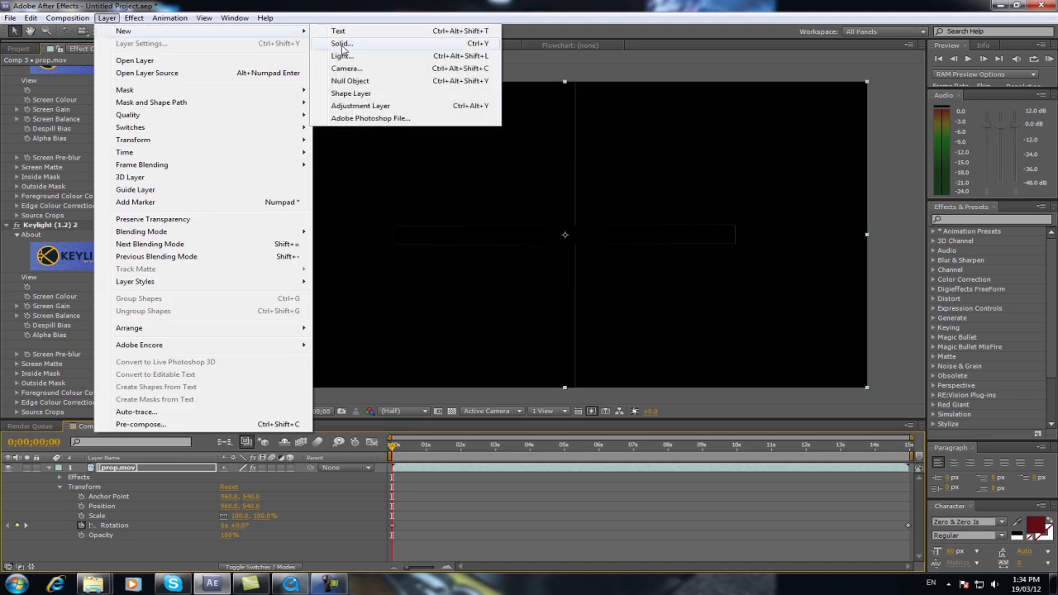
left_click(340, 43)
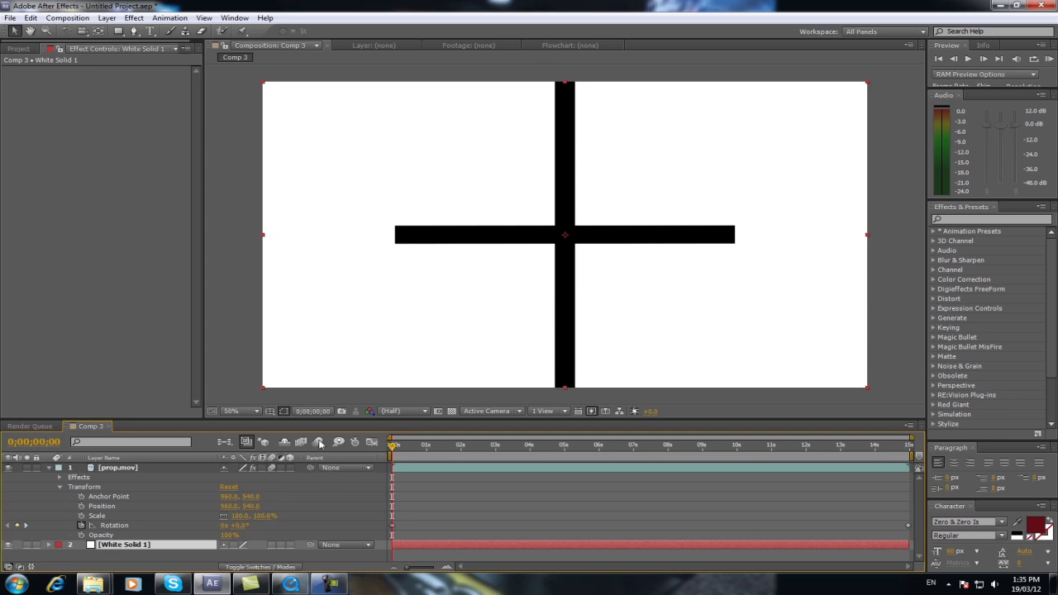
left_click(318, 441)
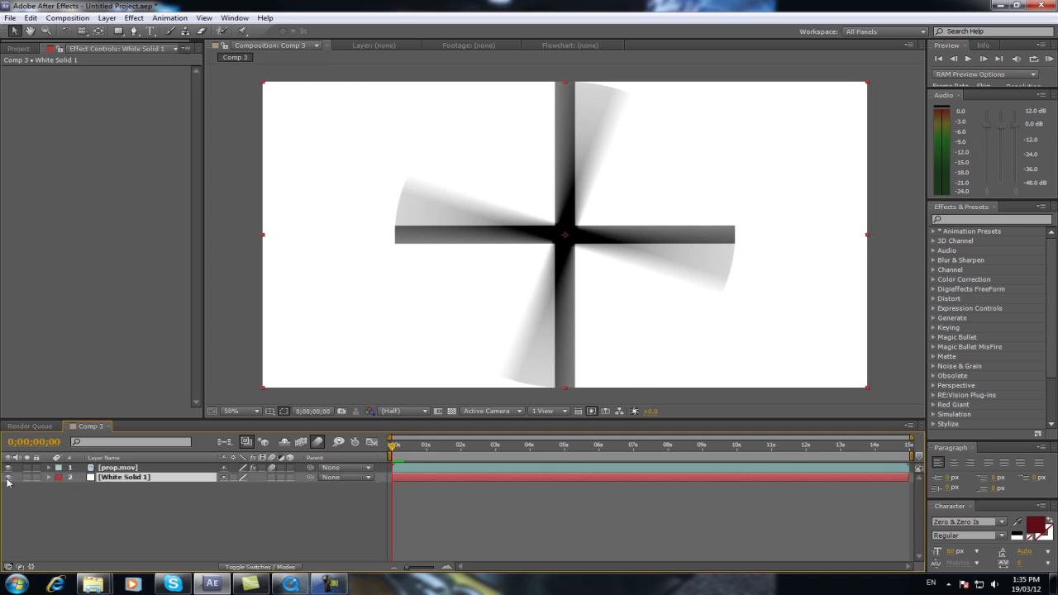
Switch the white solid off and go to the Composition commands for Make Movie.
left_click(8, 466)
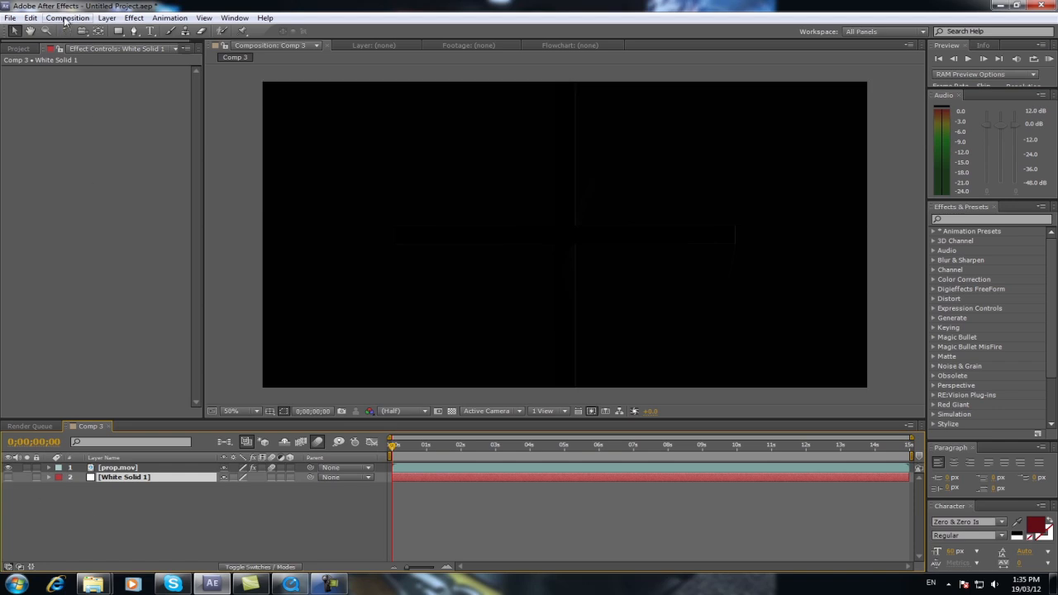
left_click(68, 16)
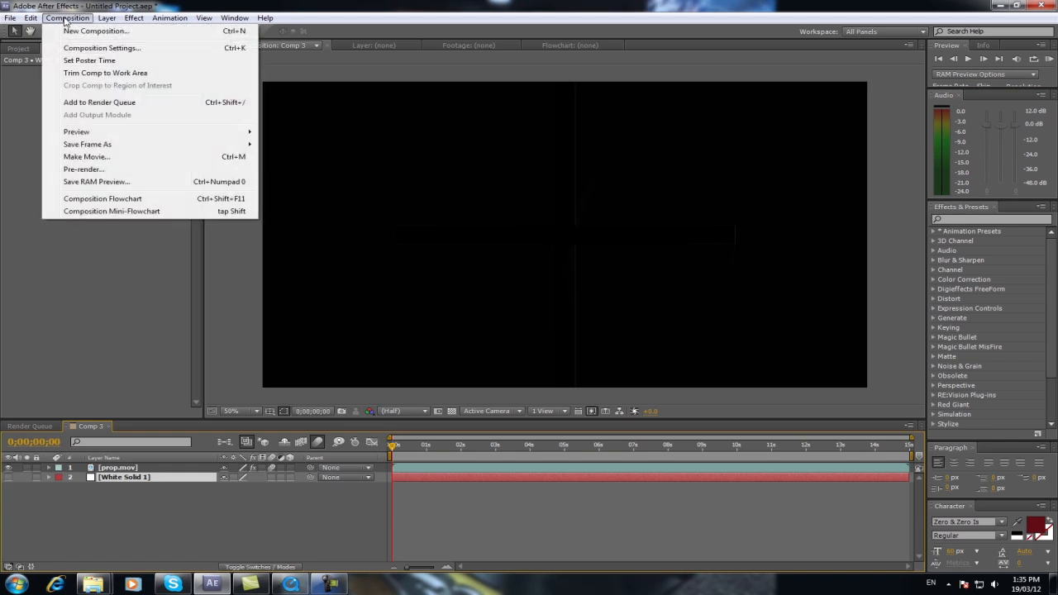
mouse_move(86, 156)
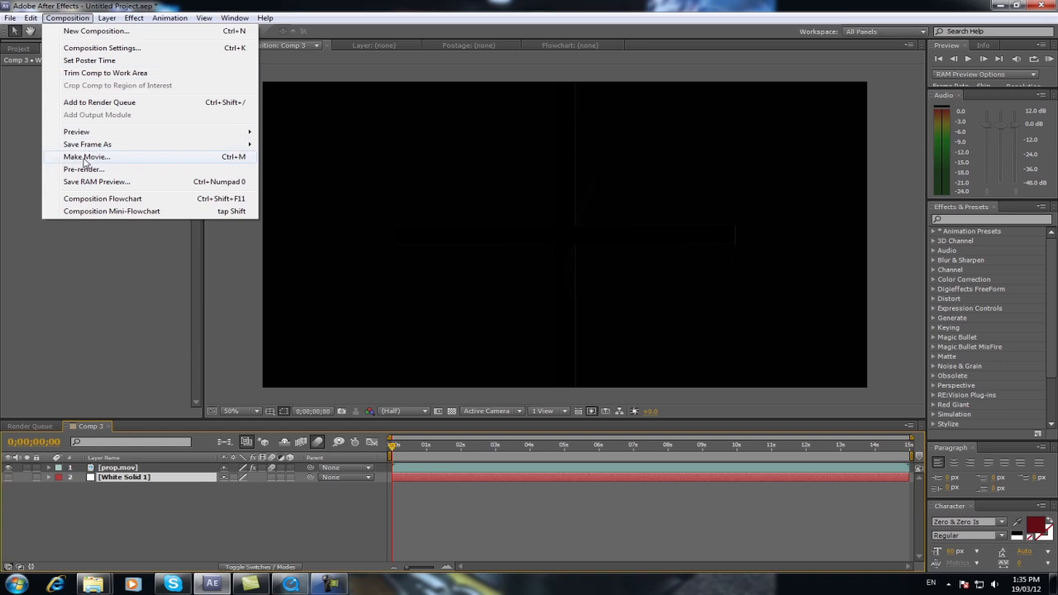
Send Comp 3 to the render queue as Lossless with Alpha, output named 'prop2' in the Stock folder.
left_click(86, 155)
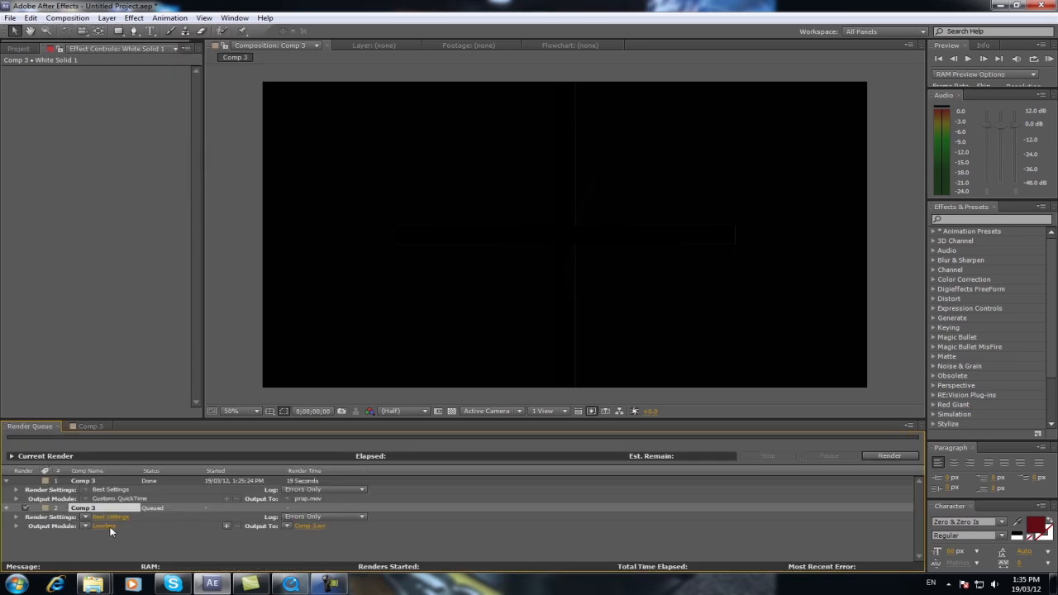
left_click(102, 525)
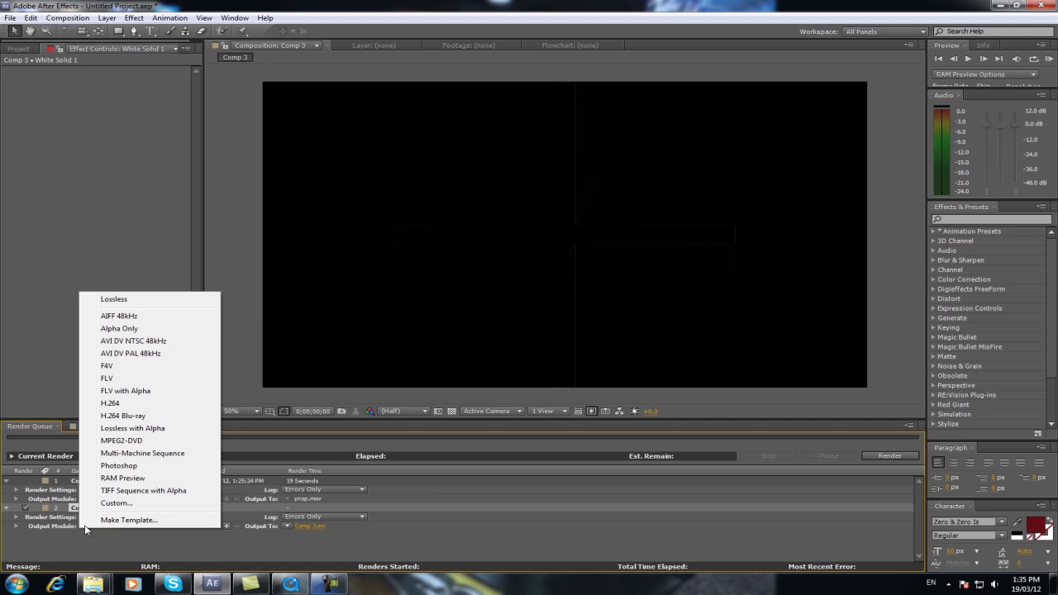
mouse_move(132, 427)
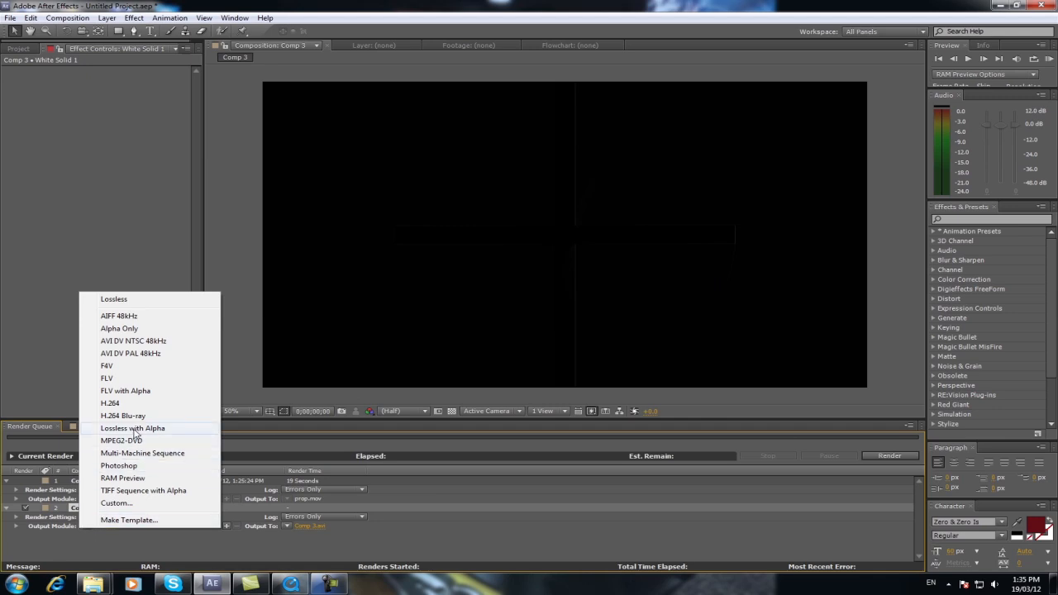
left_click(133, 428)
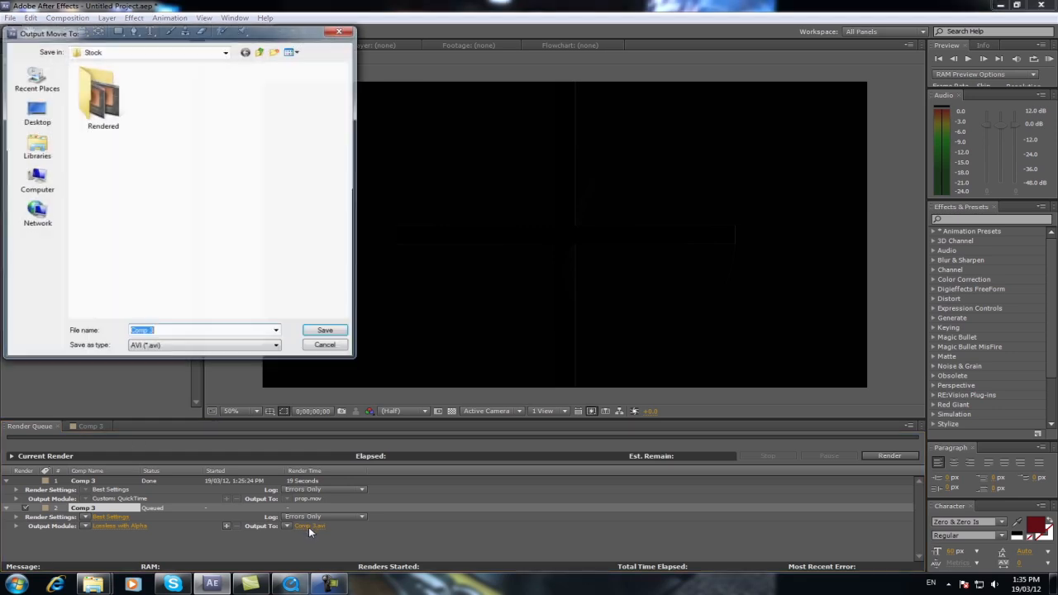
type("prop2")
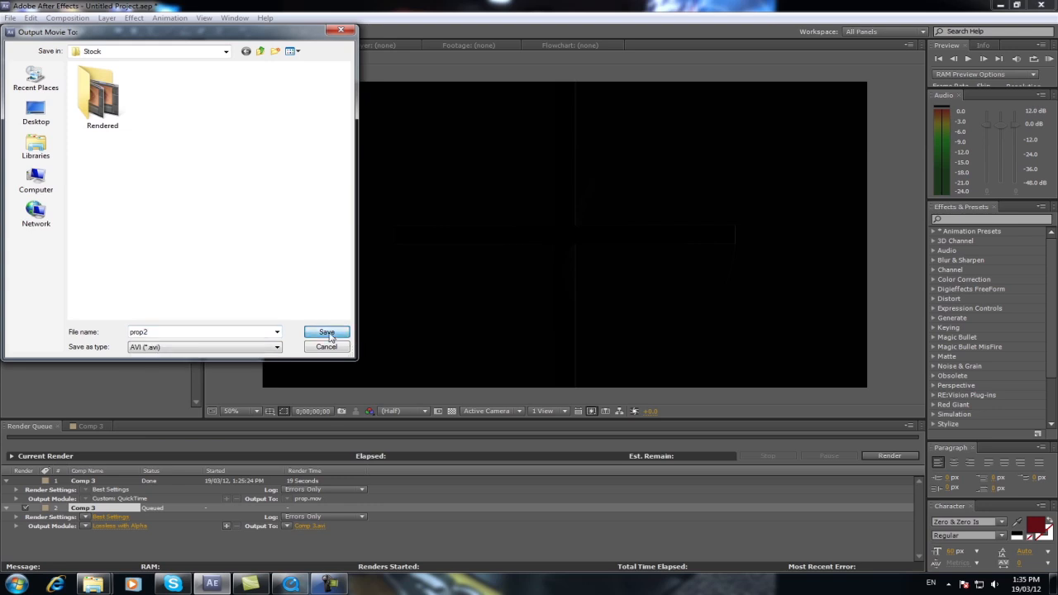
left_click(327, 331)
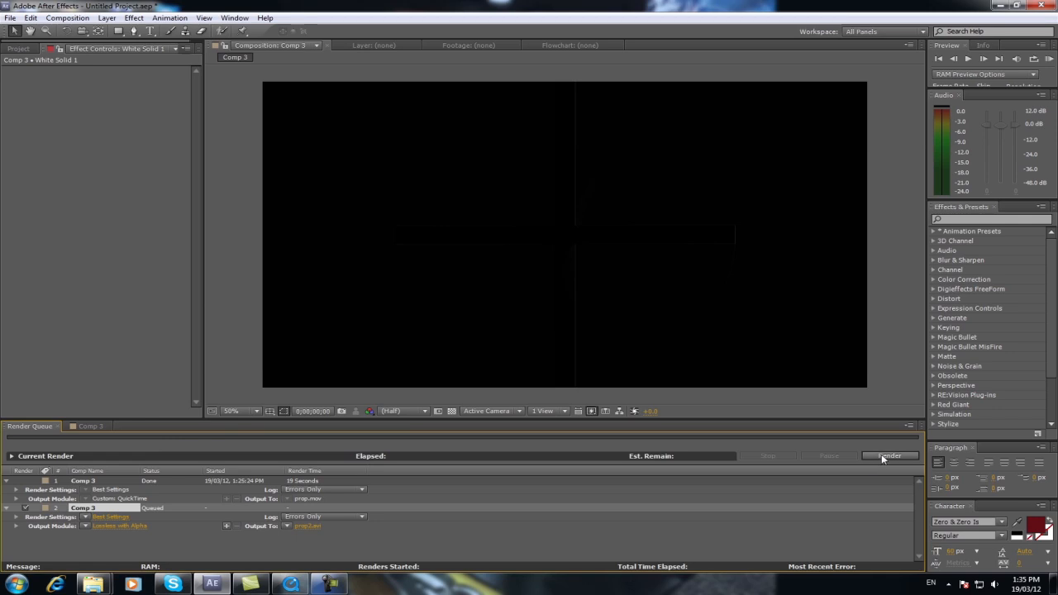
Render the rotor movie and bring the rendered Rotor Blades.avi into Comp 3 above the white solid.
left_click(889, 457)
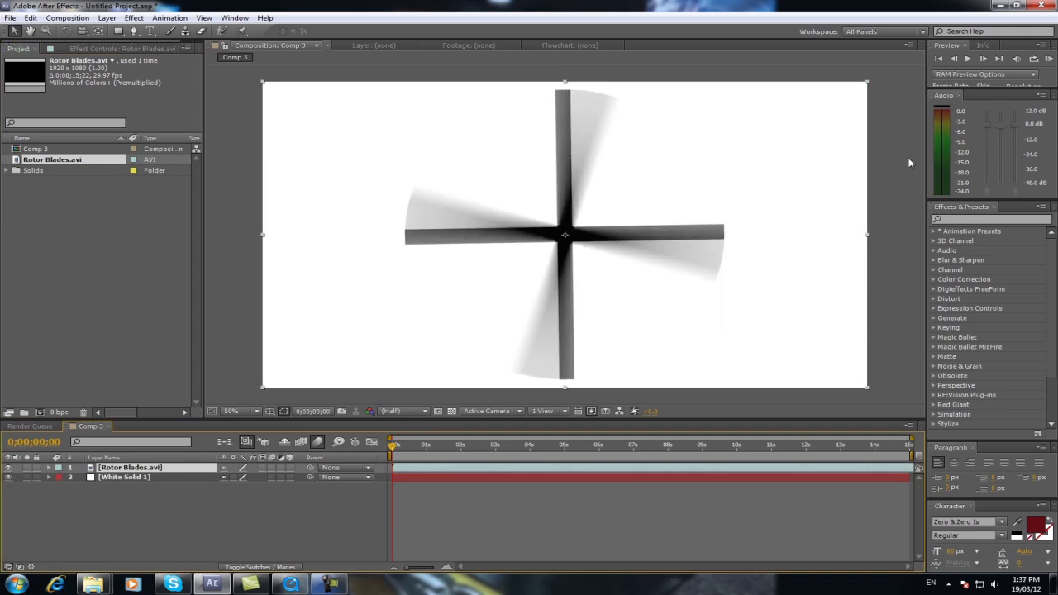
left_click(982, 59)
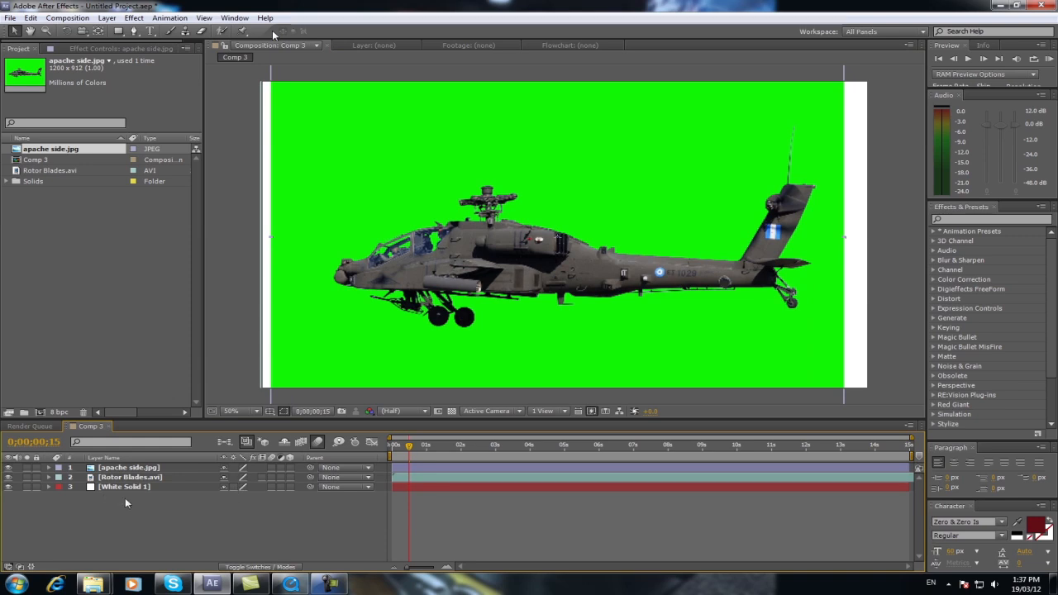
mouse_move(516, 201)
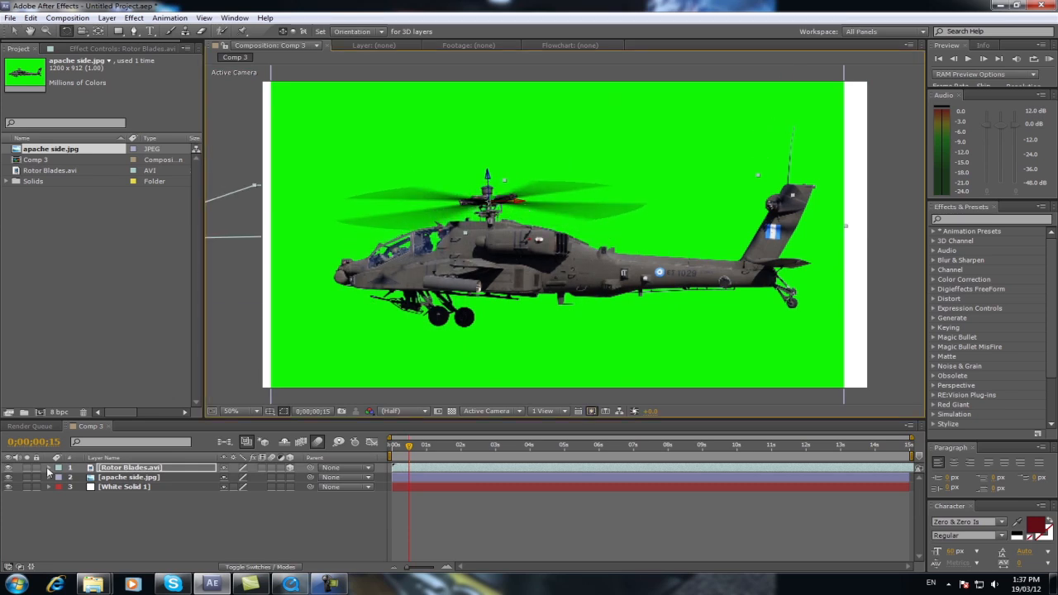
Expose the Rotor Blades transform and check its tilt and position over the Apache's main rotor hub later in time.
left_click(48, 466)
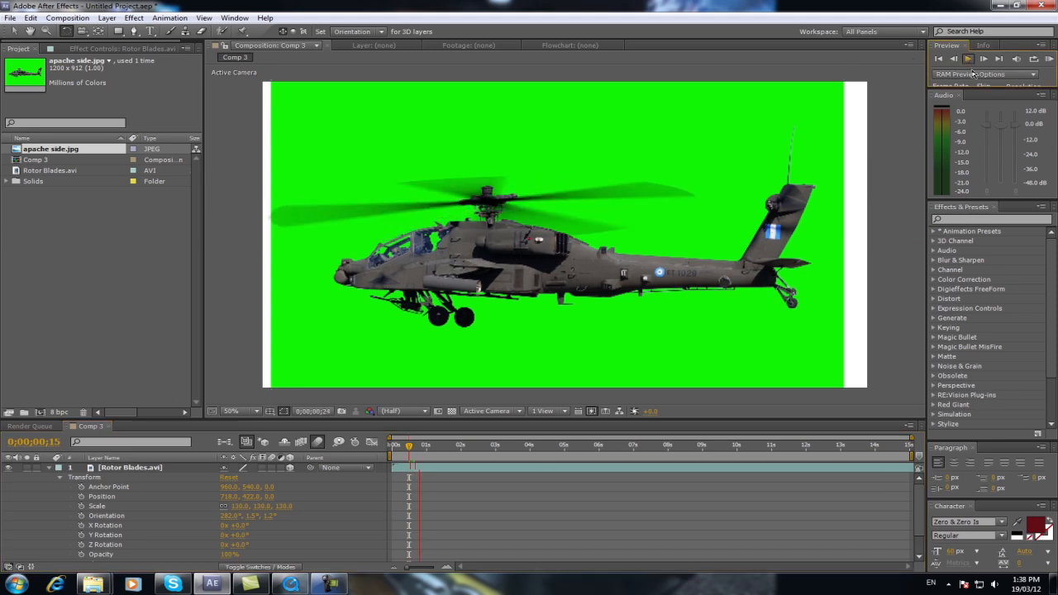
left_click(982, 58)
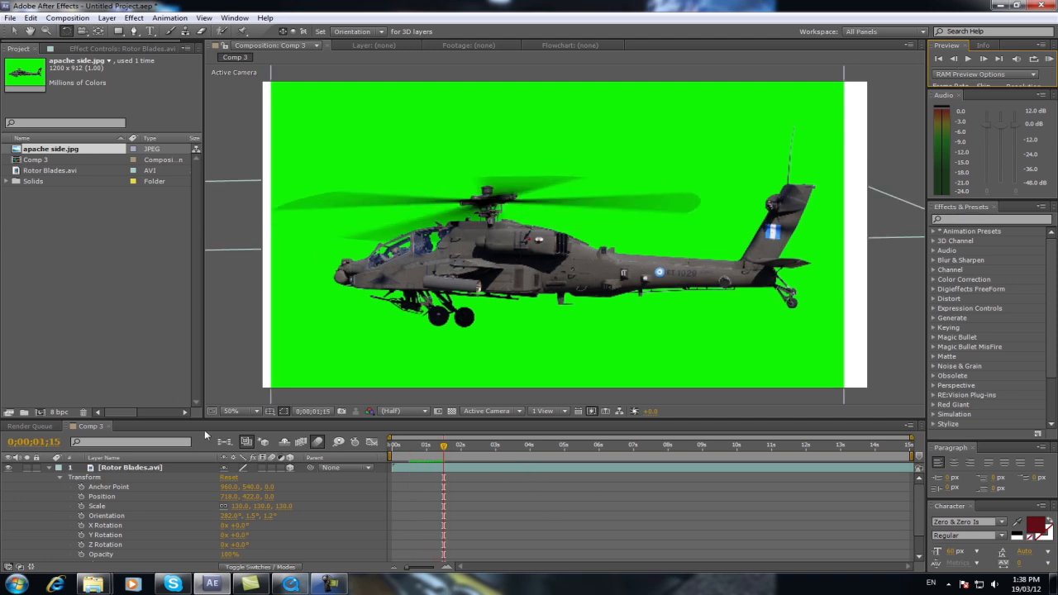
Duplicate Rotor Blades as a small tail rotor on the Apache's tail and scrub forward to preview both spinning.
left_click(53, 168)
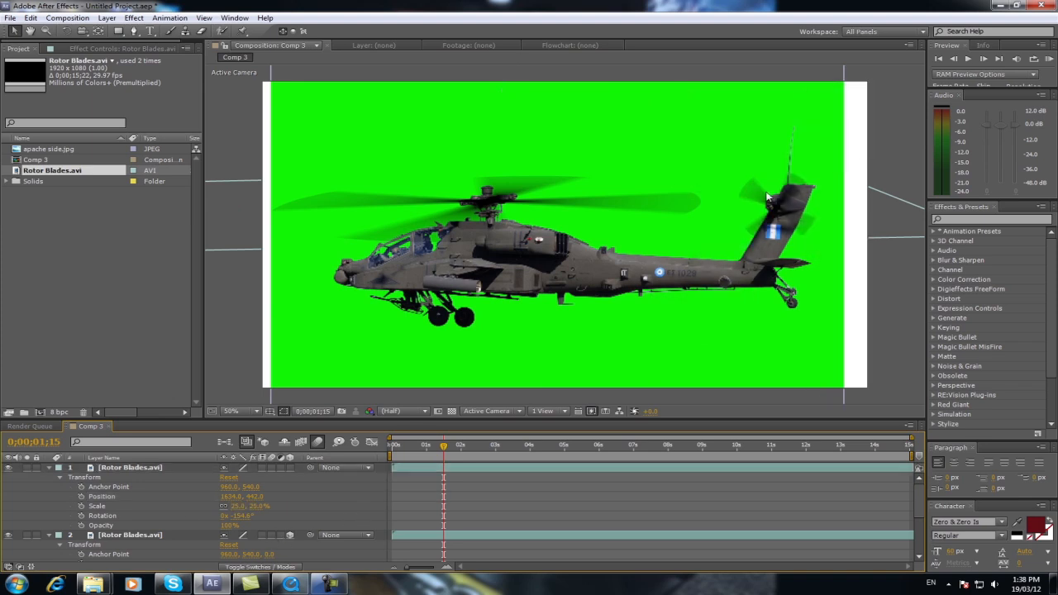
left_click(967, 60)
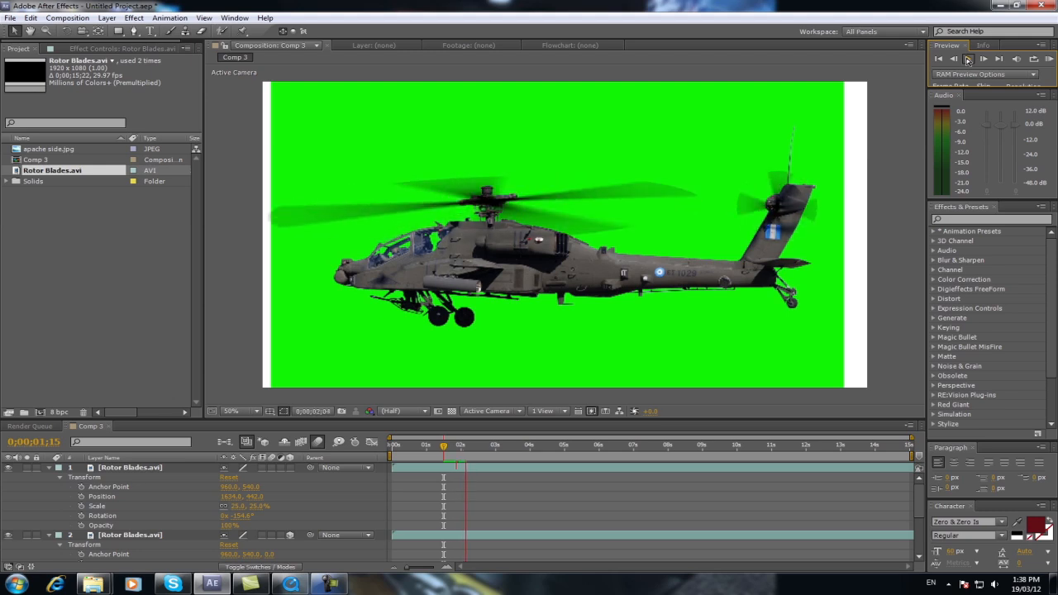
left_click(968, 59)
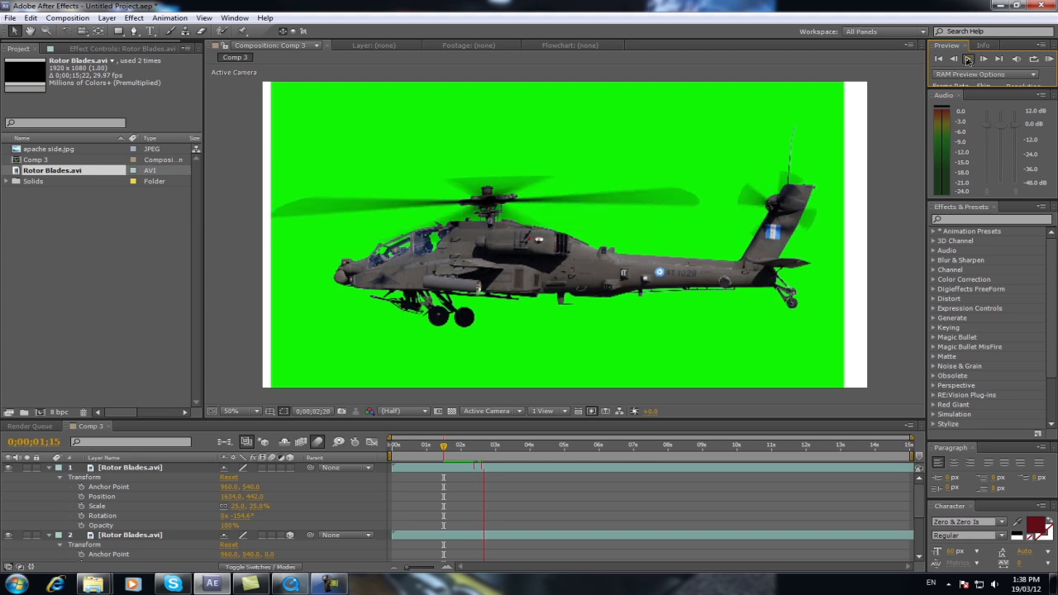
left_click(967, 60)
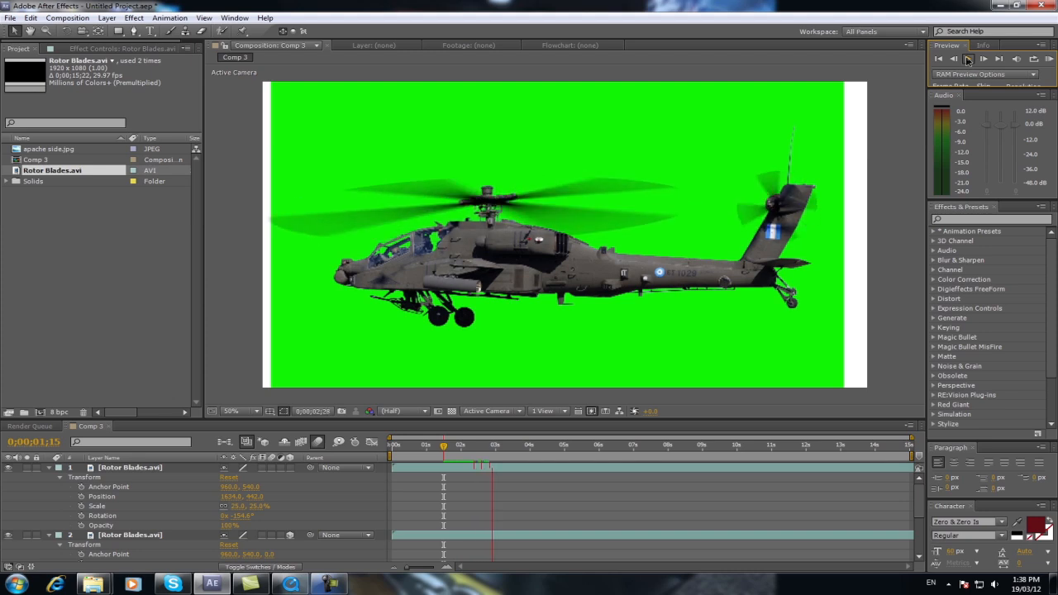
left_click(969, 59)
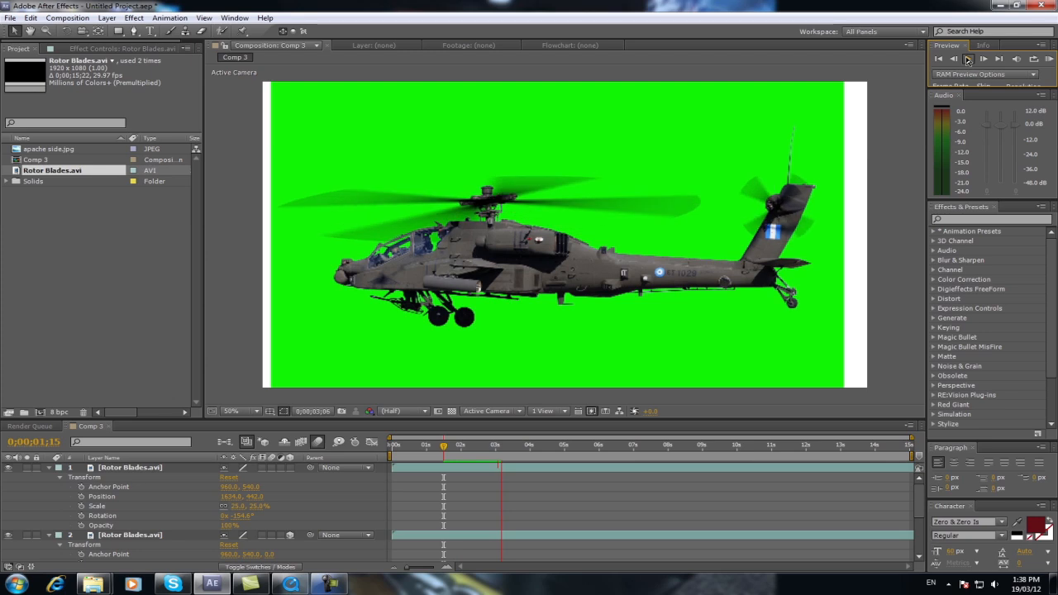
left_click(967, 59)
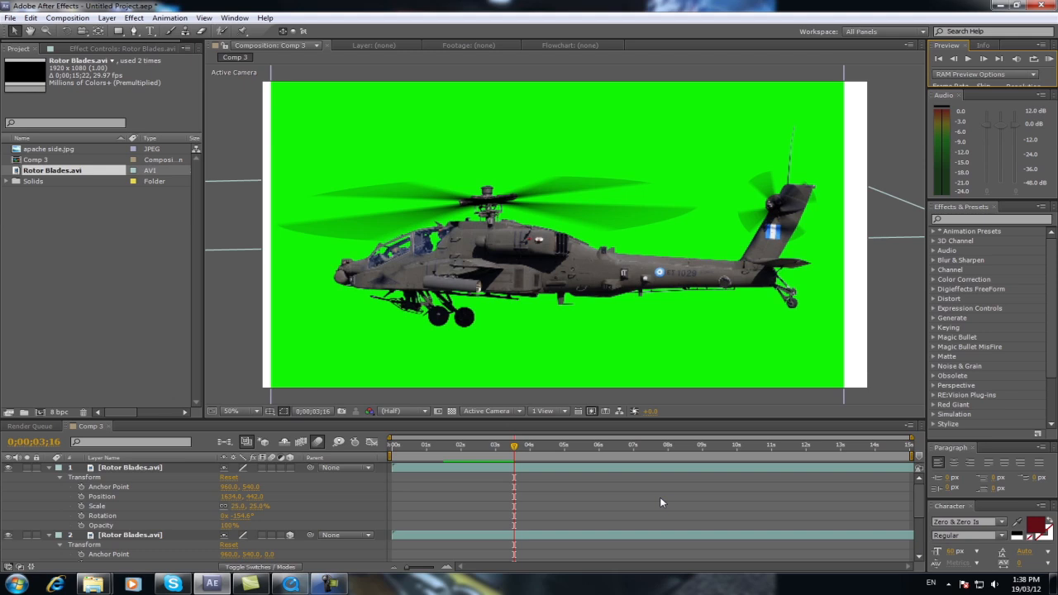
mouse_move(671, 496)
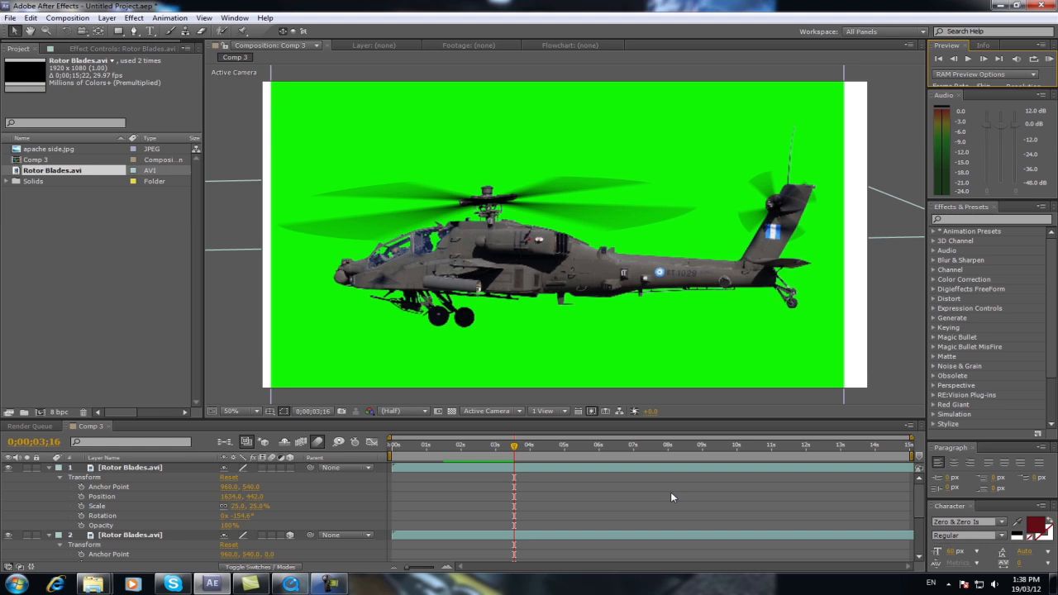